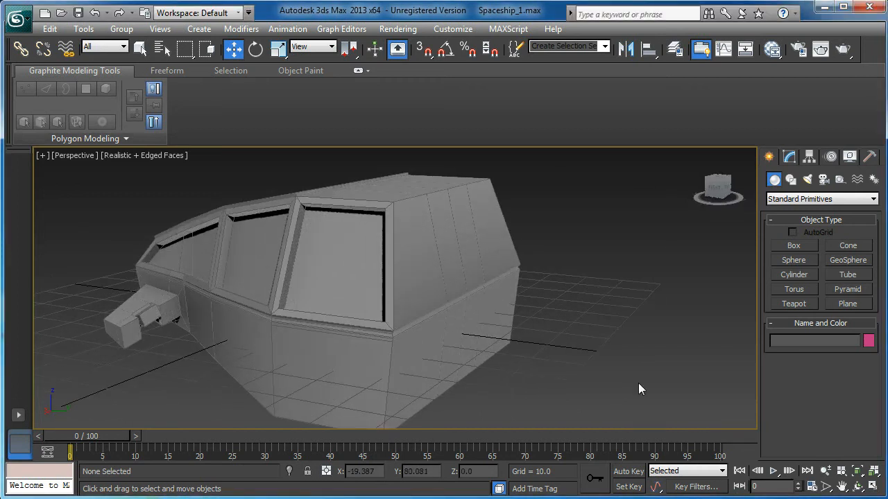
# Create a small Box primitive on the rear of the ship's hull.
pyautogui.moveTo(638, 388); pyautogui.dragTo(457, 305)
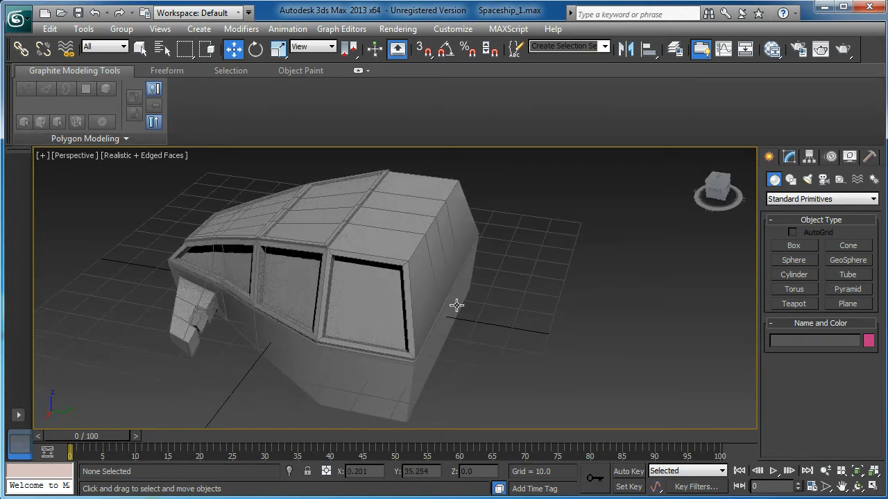
pyautogui.click(794, 246)
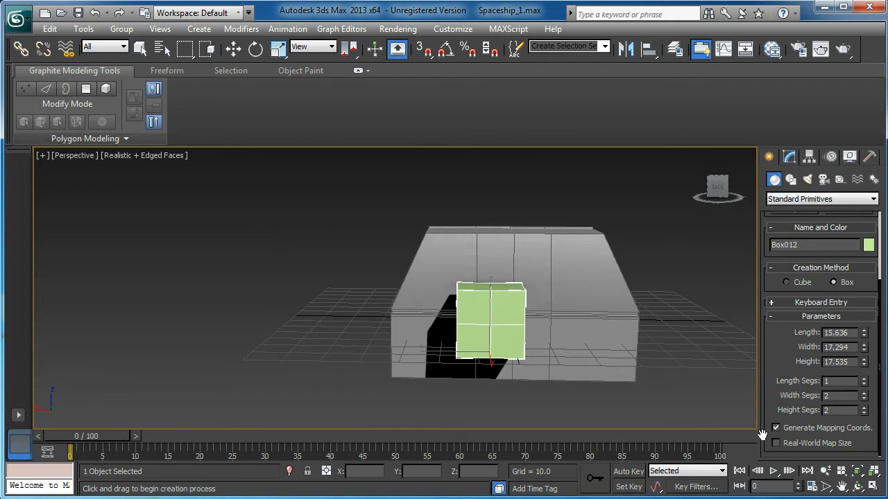
# Move the new box up along Z so it rests on top of the hull.
pyautogui.click(233, 49)
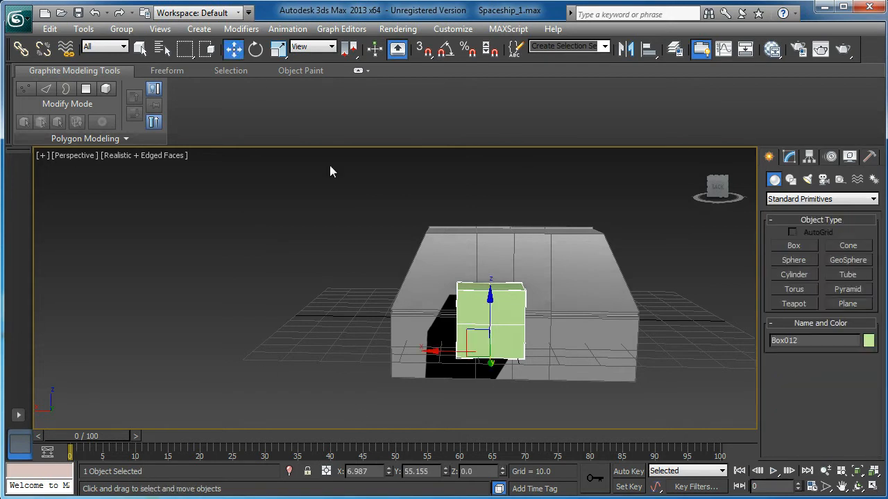
pyautogui.moveTo(492, 298); pyautogui.dragTo(516, 298)
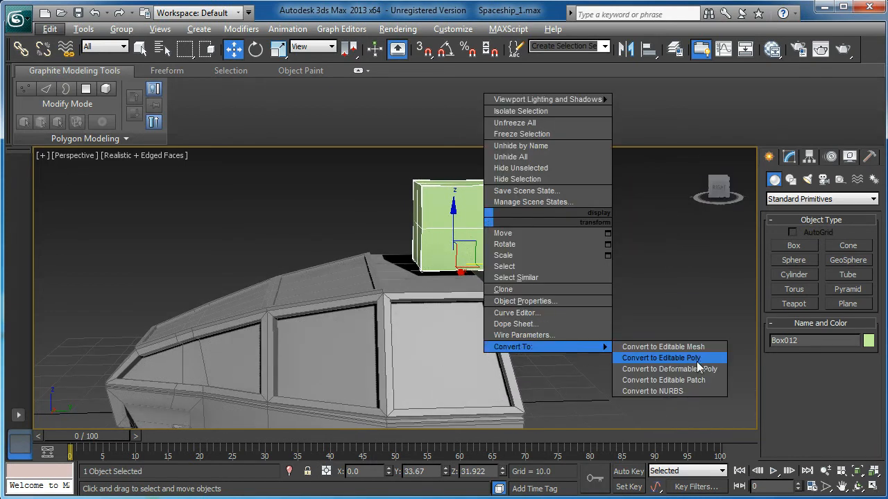
# Convert the box to an Editable Poly and enter its Vertex sub-object level.
pyautogui.click(660, 358)
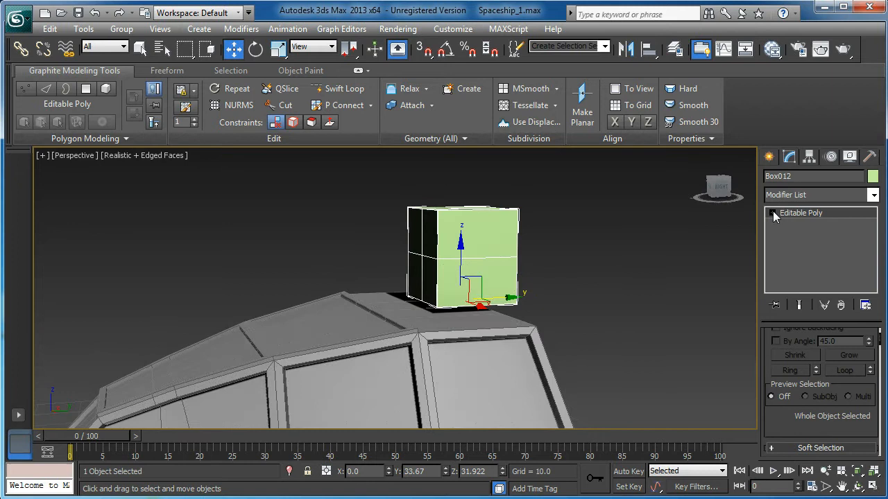
pyautogui.click(771, 214)
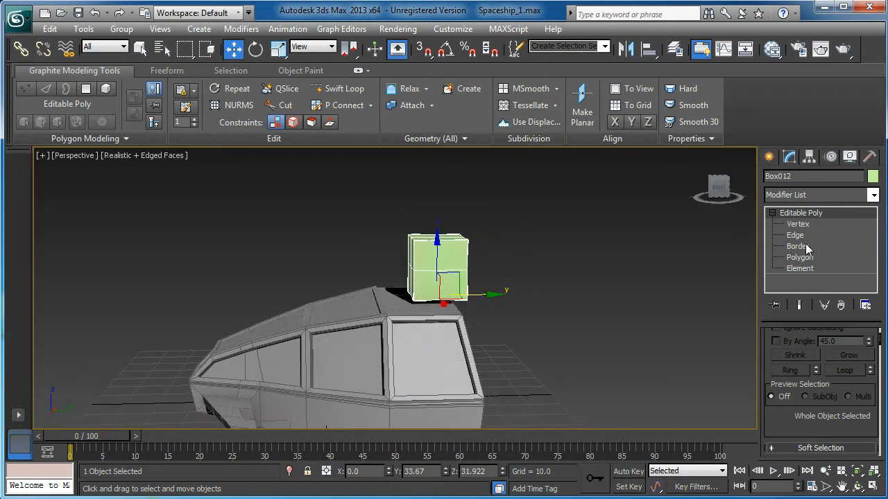
pyautogui.click(798, 225)
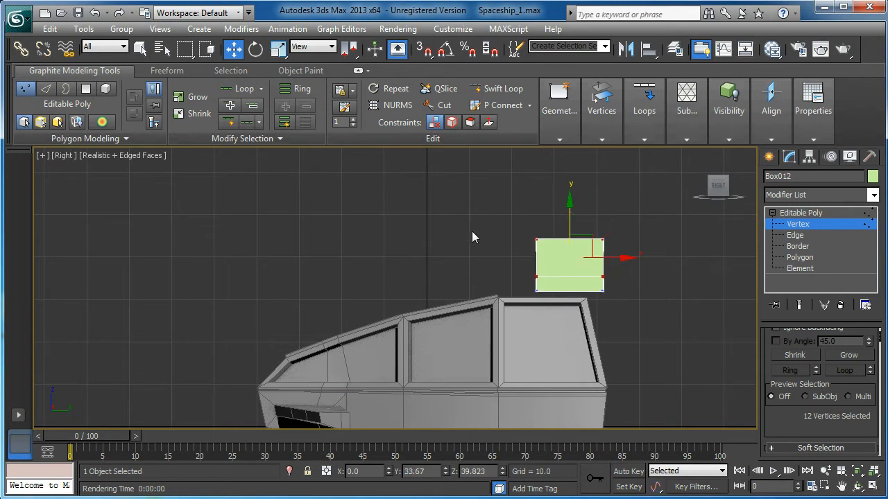
# Move the box's vertices to taper its top inward into a trapezoid block.
pyautogui.moveTo(569, 257); pyautogui.dragTo(570, 195)
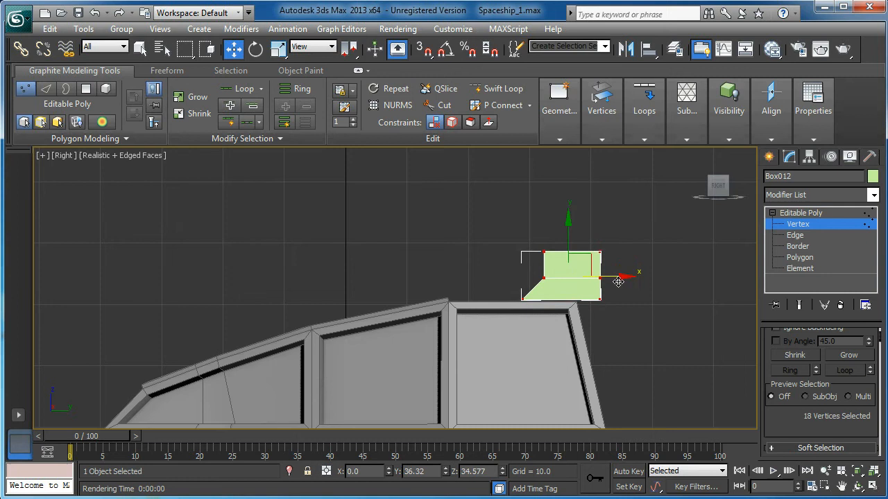
pyautogui.moveTo(618, 280); pyautogui.dragTo(594, 278)
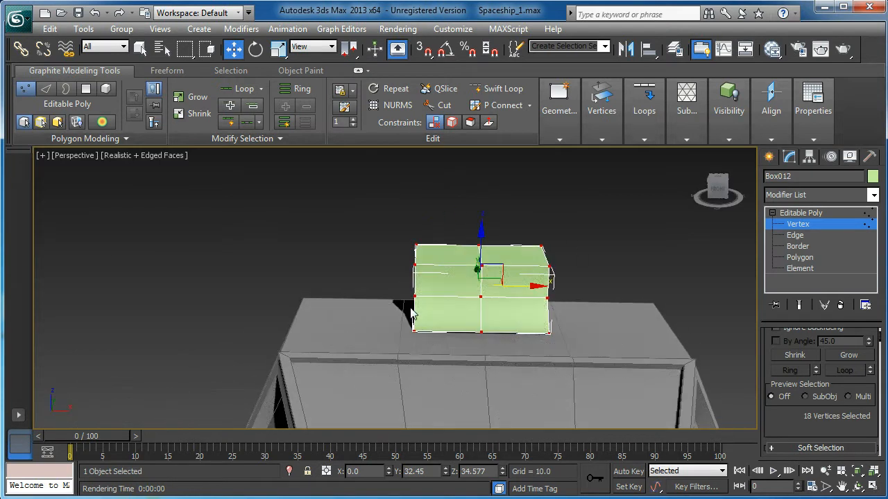
pyautogui.click(799, 256)
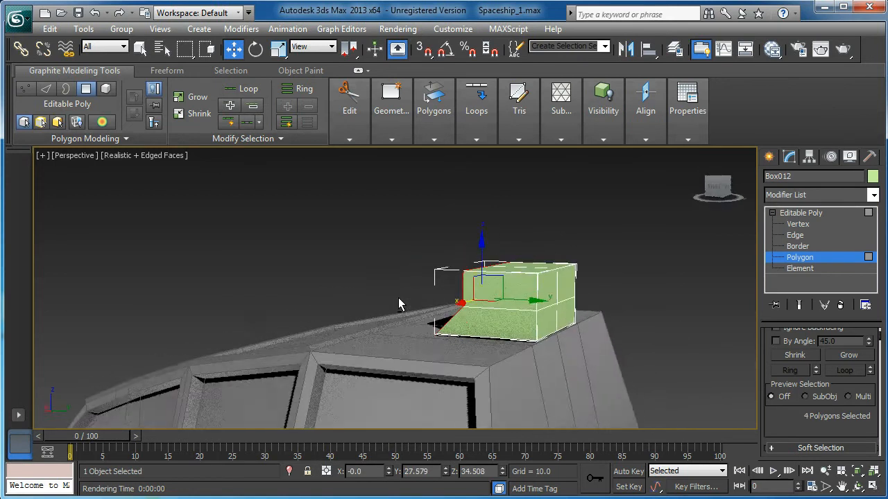
pyautogui.moveTo(399, 303); pyautogui.dragTo(291, 301)
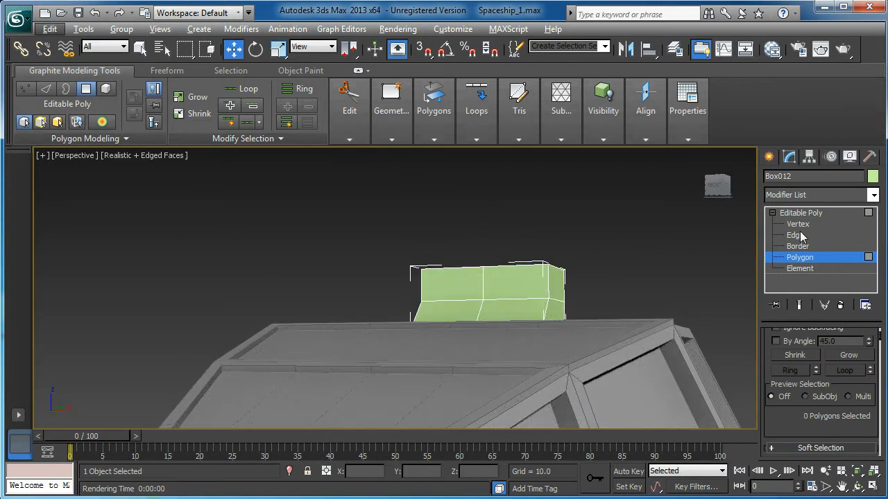
pyautogui.click(798, 224)
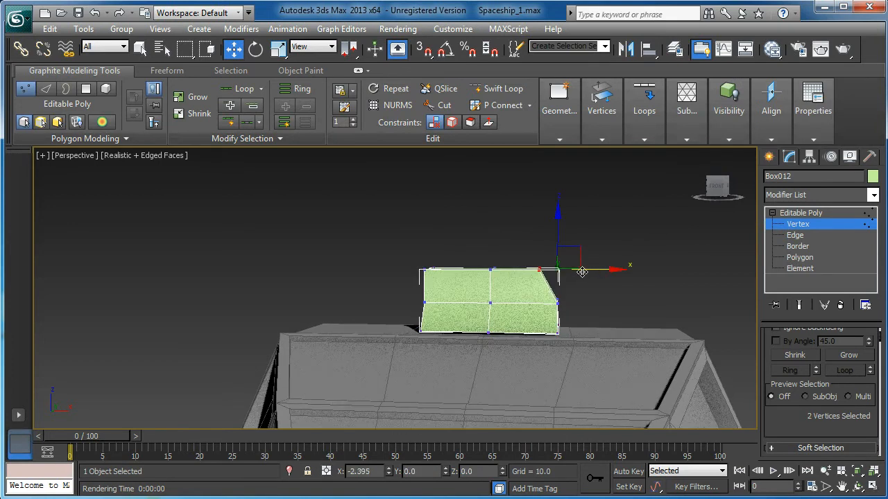
pyautogui.moveTo(582, 270); pyautogui.dragTo(600, 303)
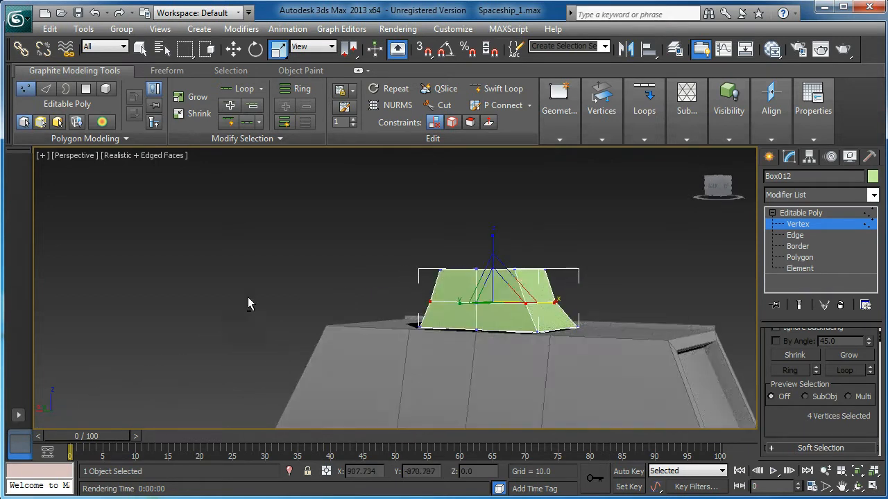
# Bevel the block's end faces at Polygon level, applying two bevel steps.
pyautogui.click(799, 256)
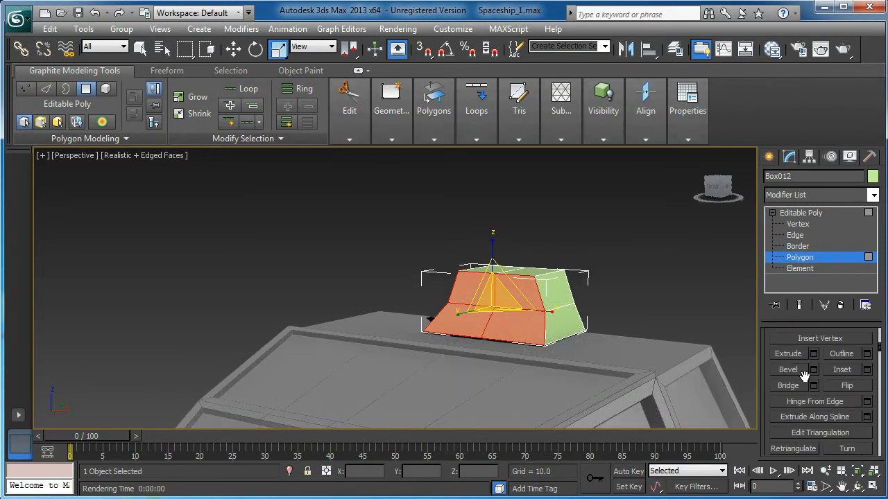
pyautogui.click(869, 354)
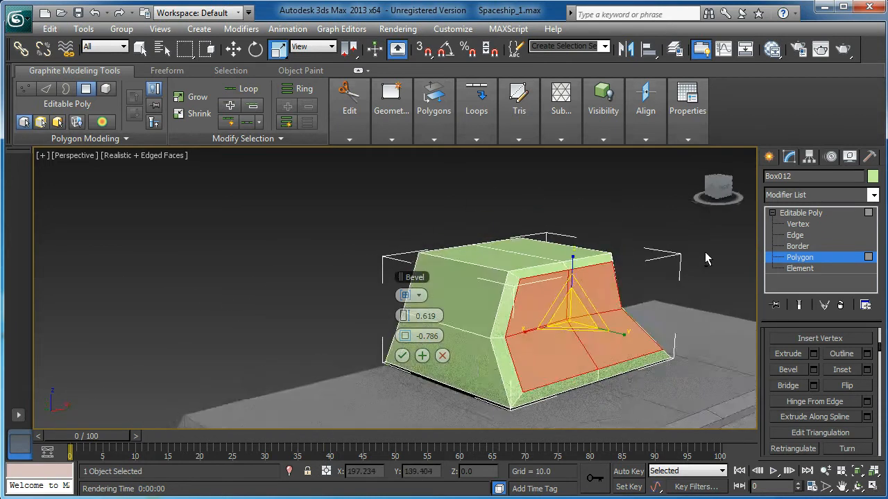
pyautogui.click(422, 355)
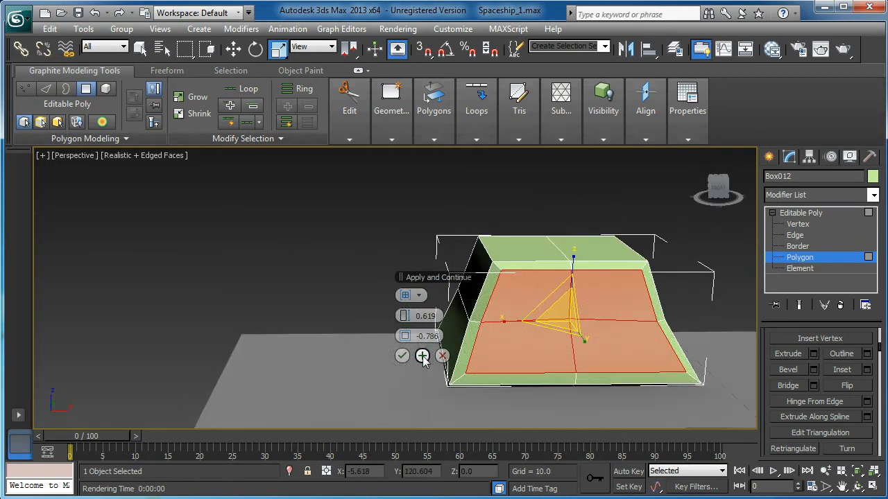
pyautogui.click(421, 355)
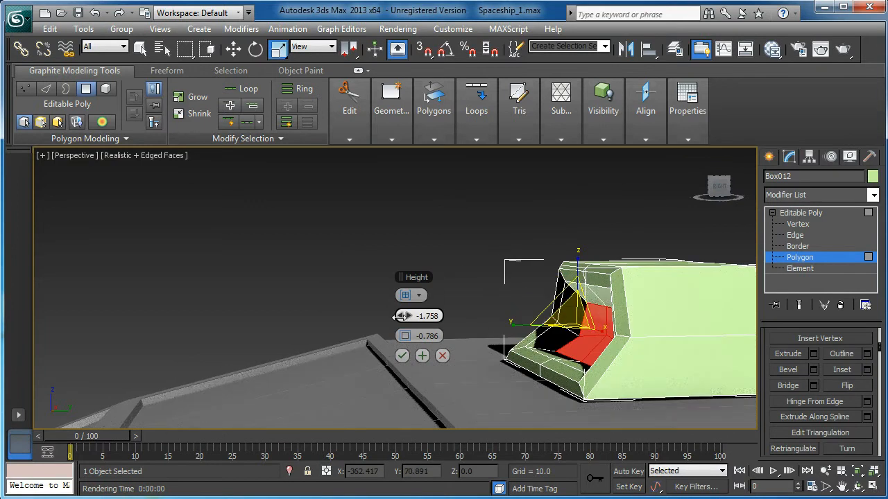
# Set the bevel to Local Normal with a negative outline to recess the opening inward.
pyautogui.click(419, 295)
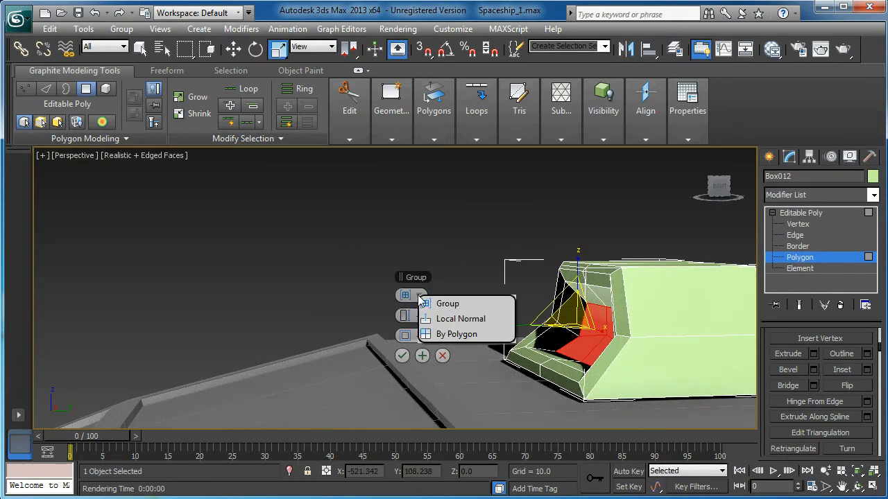
pyautogui.click(461, 318)
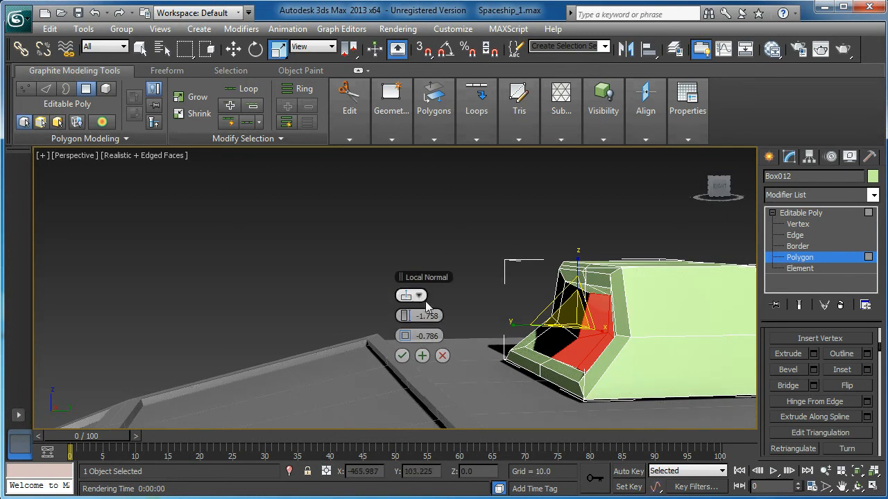
pyautogui.click(419, 295)
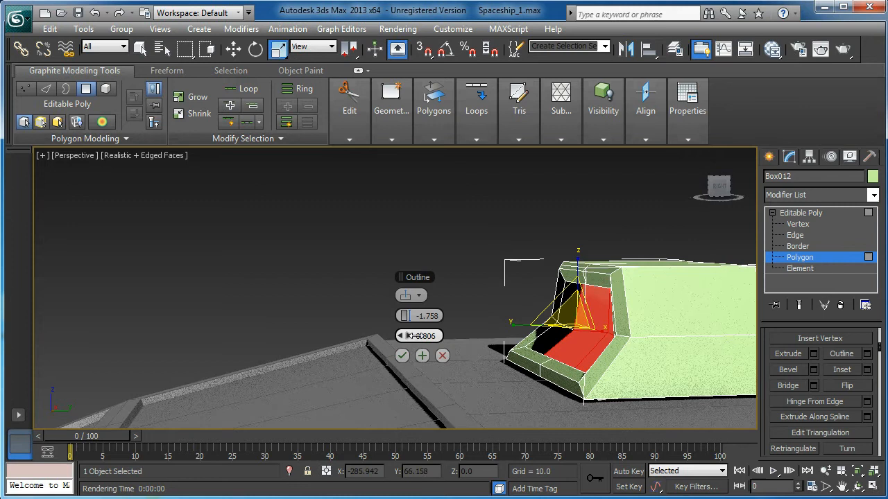
pyautogui.moveTo(419, 336); pyautogui.dragTo(419, 326)
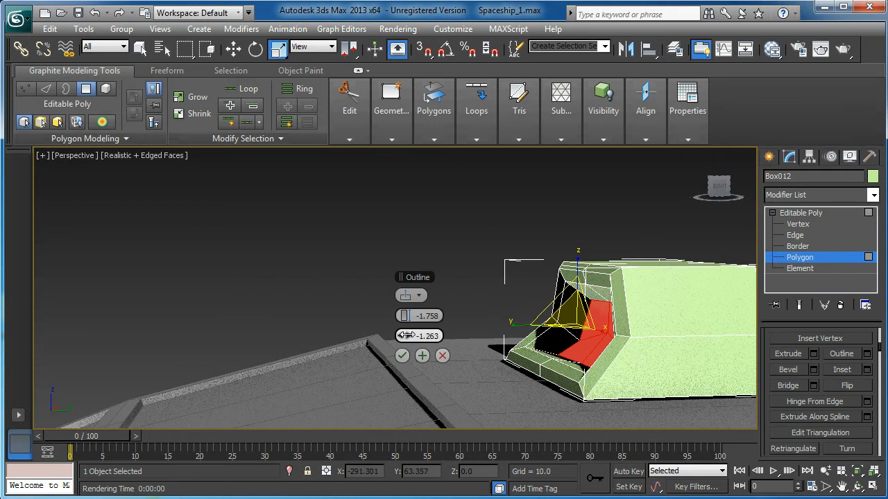
pyautogui.moveTo(419, 336); pyautogui.dragTo(419, 326)
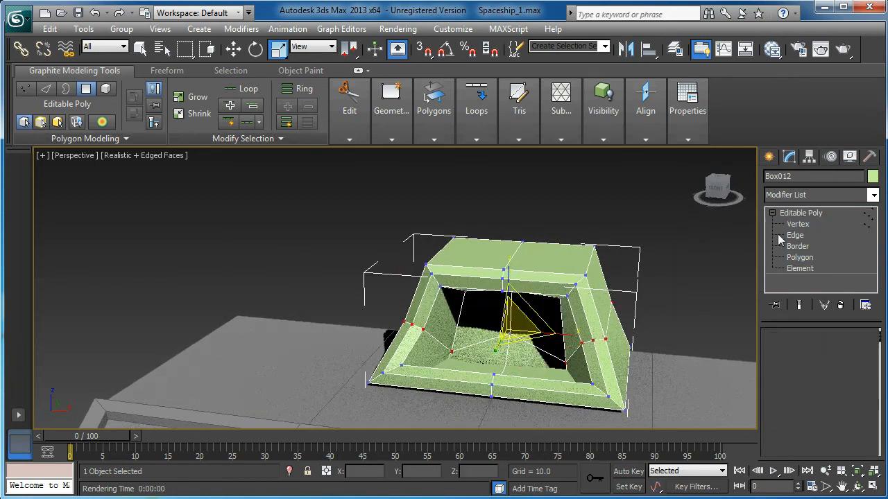
# At Vertex level, move the opening's inner ring vertices to shape a tapered frame.
pyautogui.click(798, 225)
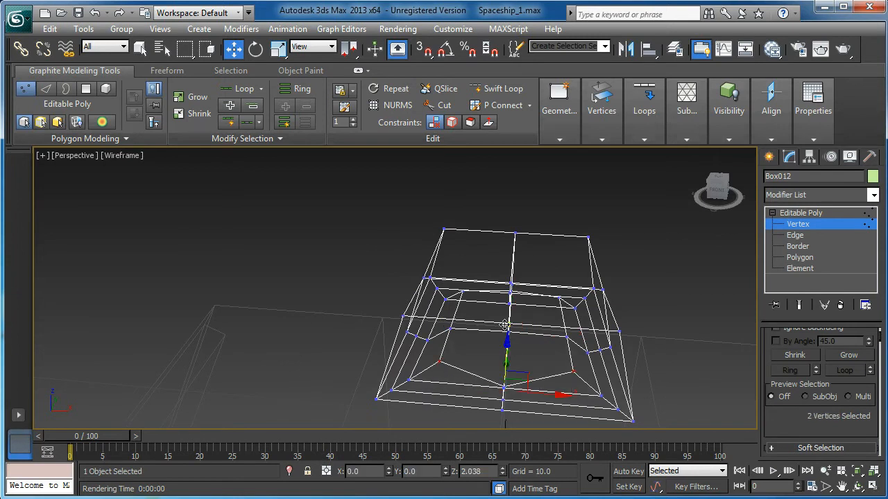
pyautogui.moveTo(505, 324); pyautogui.dragTo(553, 396)
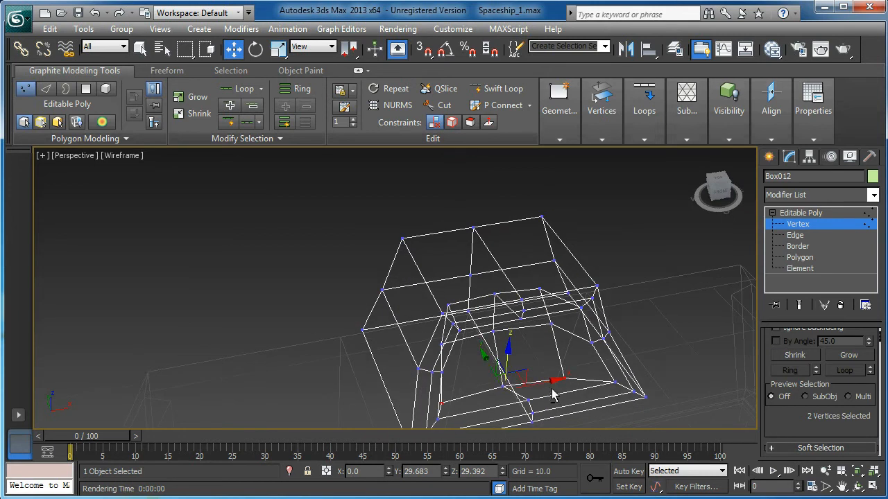
pyautogui.moveTo(553, 395); pyautogui.dragTo(546, 358)
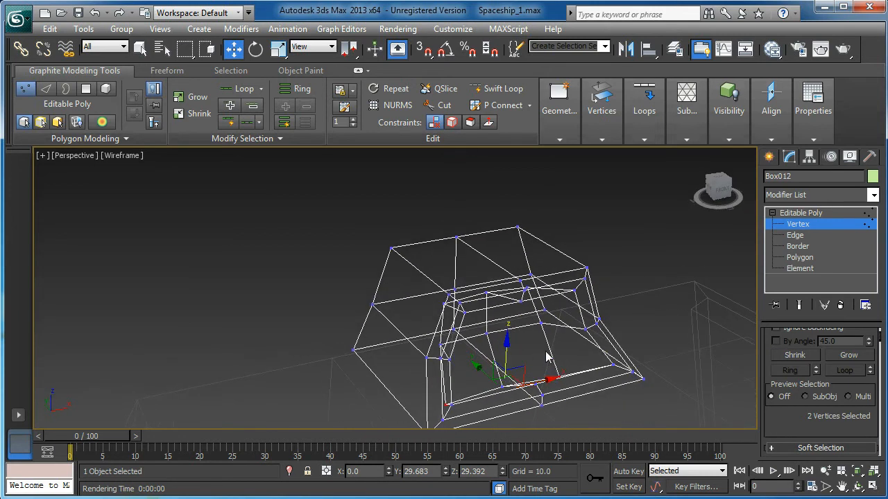
pyautogui.click(798, 247)
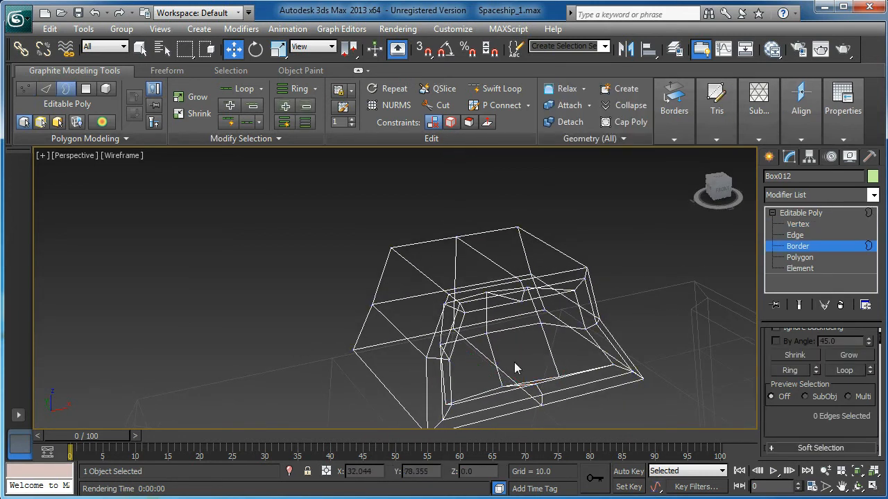
pyautogui.click(798, 225)
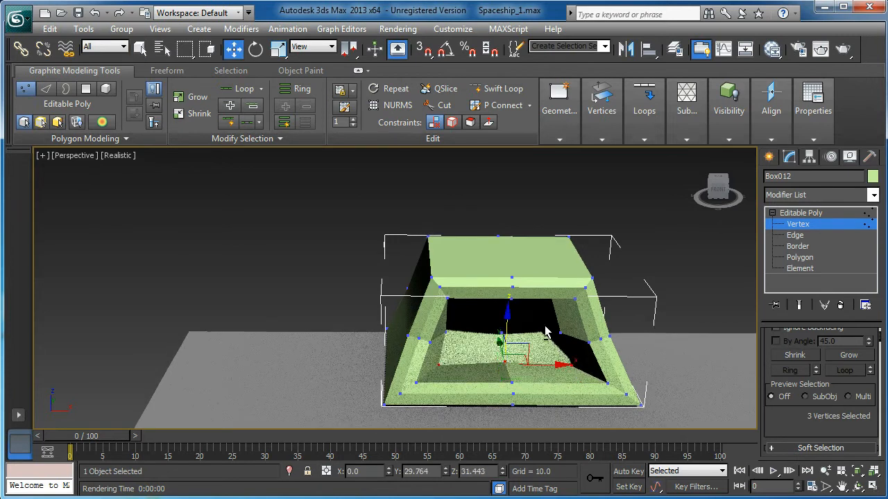
pyautogui.moveTo(548, 333); pyautogui.dragTo(516, 310)
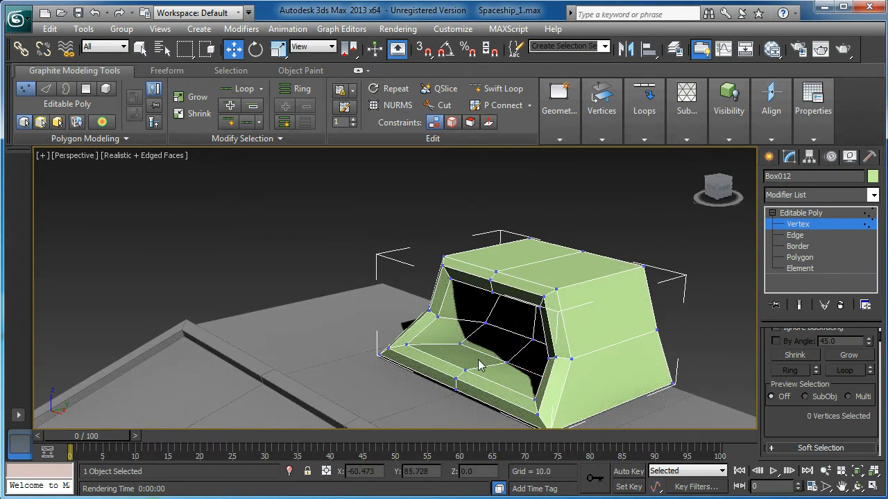
# Shift a top vertex of the opening to refine its shape and inspect the block.
pyautogui.click(460, 345)
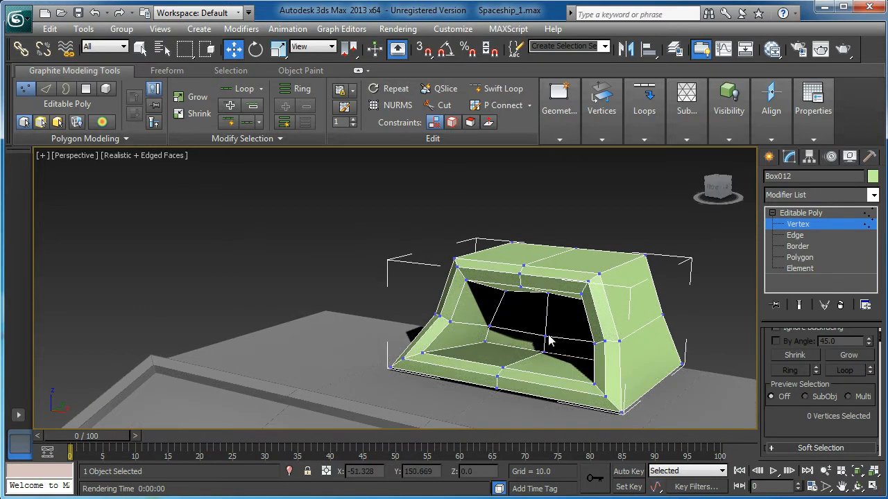
pyautogui.click(547, 299)
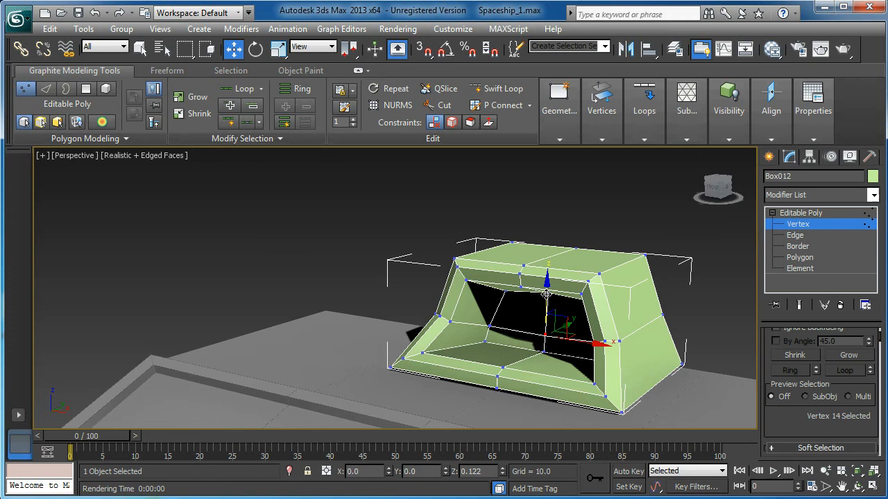
pyautogui.moveTo(541, 292); pyautogui.dragTo(541, 333)
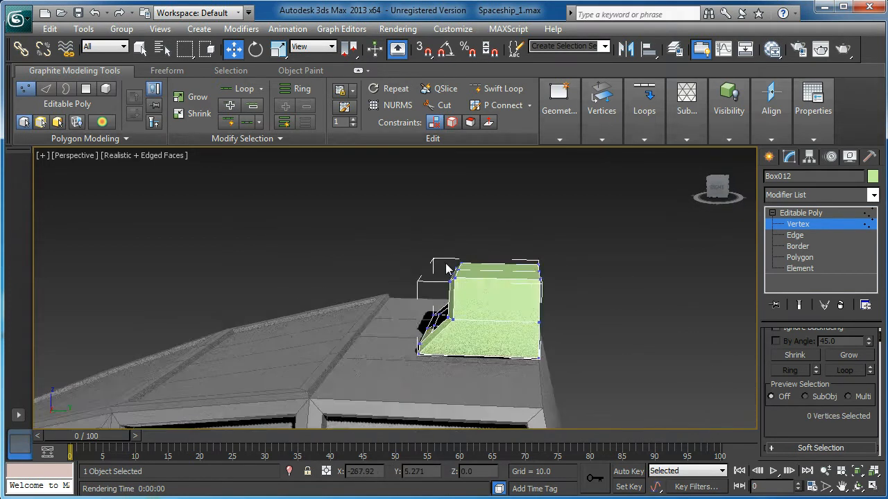
pyautogui.moveTo(447, 269); pyautogui.dragTo(432, 387)
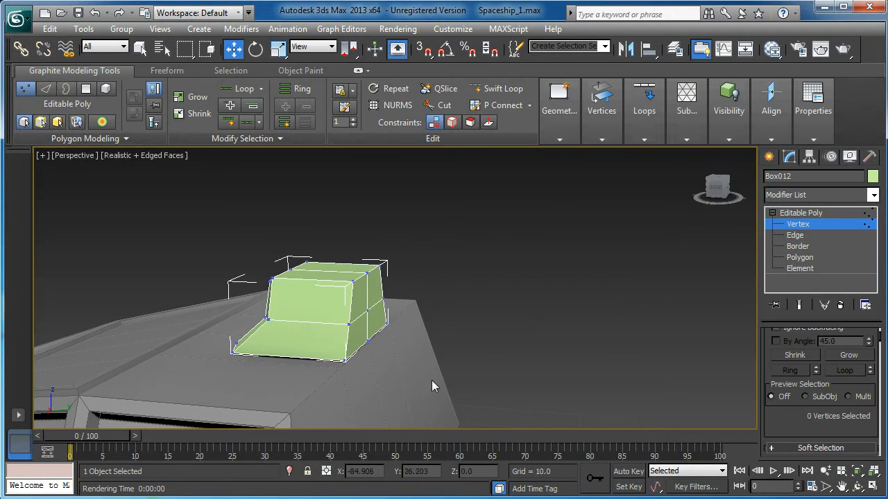
pyautogui.click(799, 257)
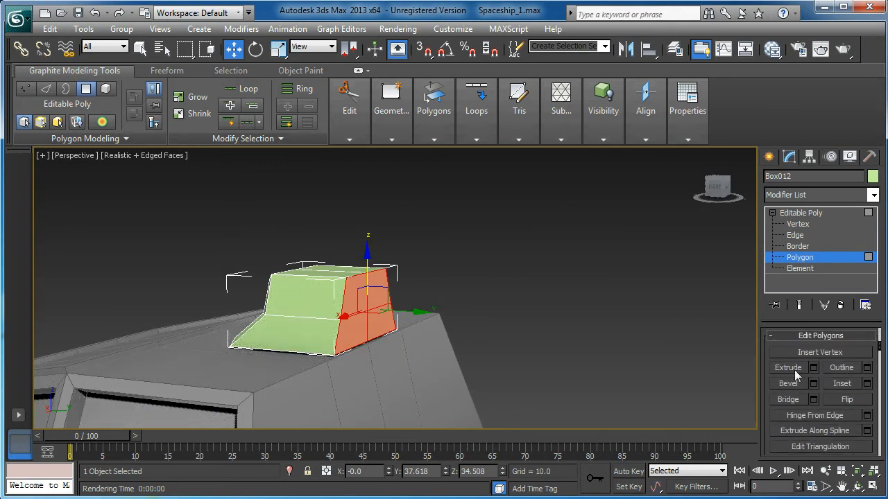
# Extrude the block's side faces and hinge them downward into a panel along the ship's back.
pyautogui.click(813, 367)
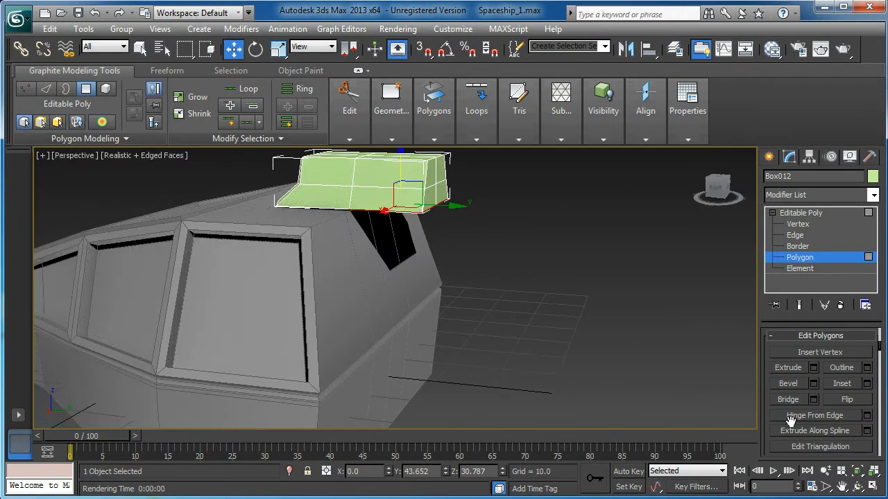
pyautogui.click(813, 367)
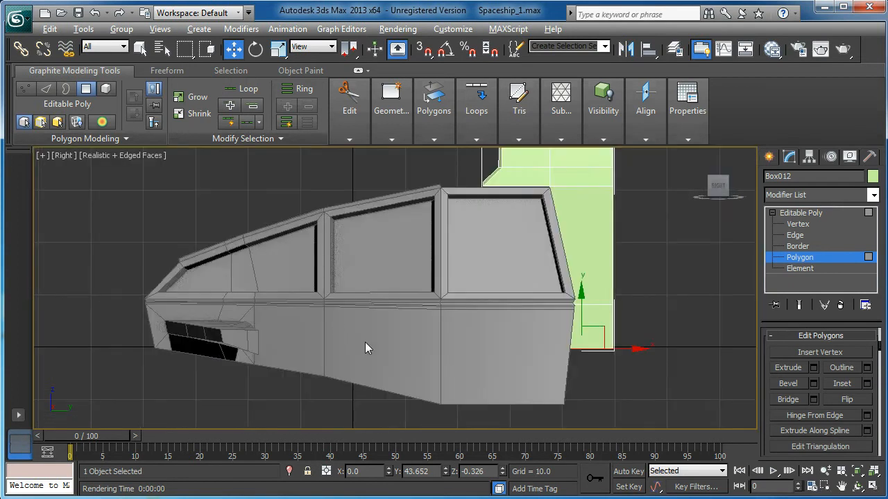
pyautogui.click(797, 225)
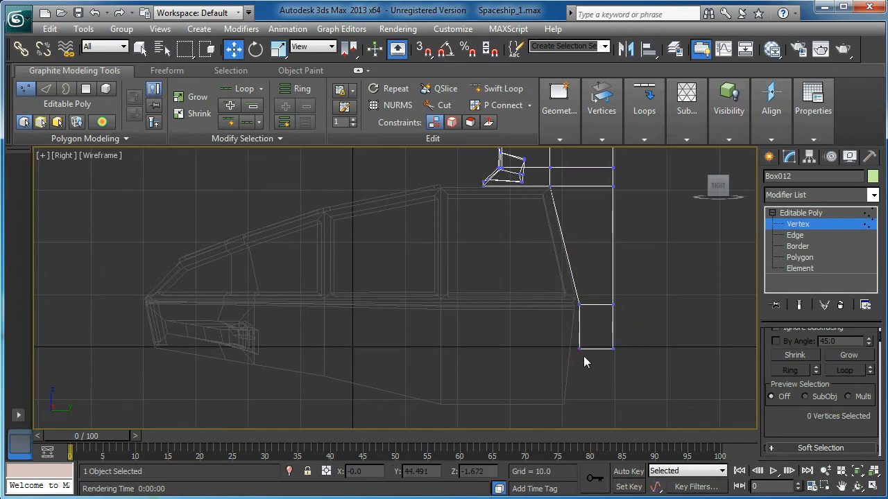
# Move the hanging duct's lower vertices to follow the ship's sloped rear hull.
pyautogui.click(580, 347)
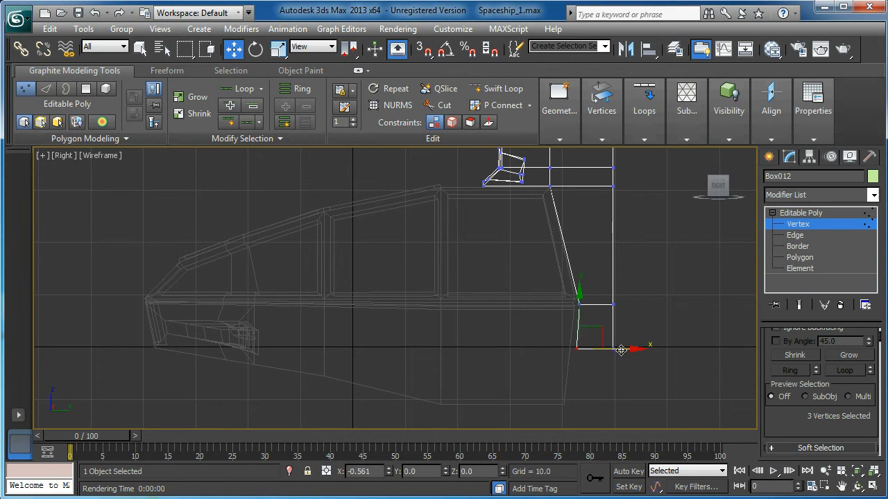
pyautogui.moveTo(621, 350); pyautogui.dragTo(569, 271)
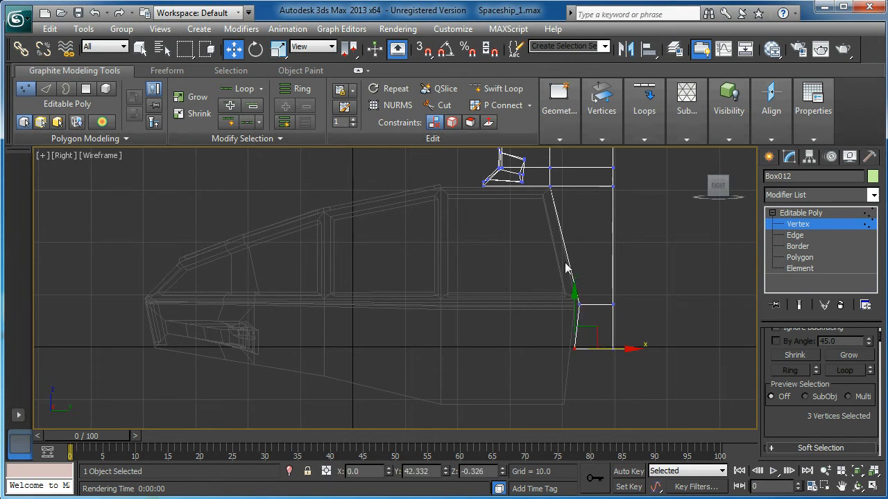
pyautogui.moveTo(576, 298); pyautogui.dragTo(580, 186)
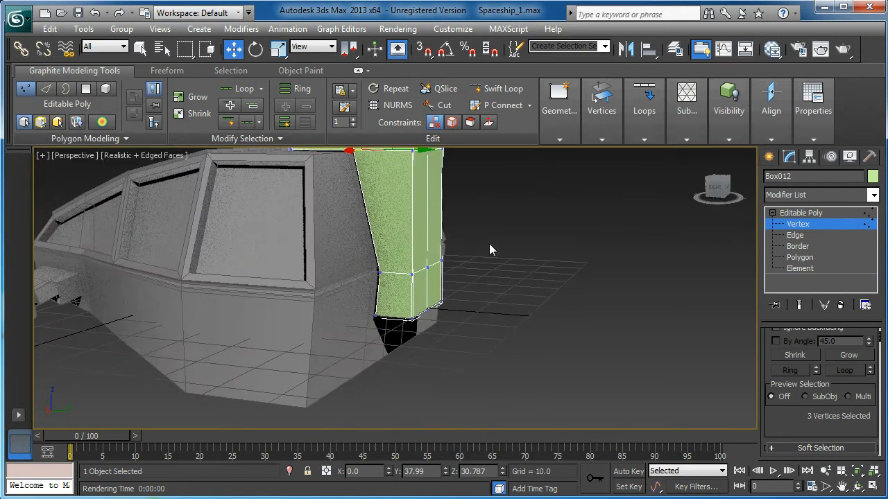
pyautogui.moveTo(489, 250); pyautogui.dragTo(437, 316)
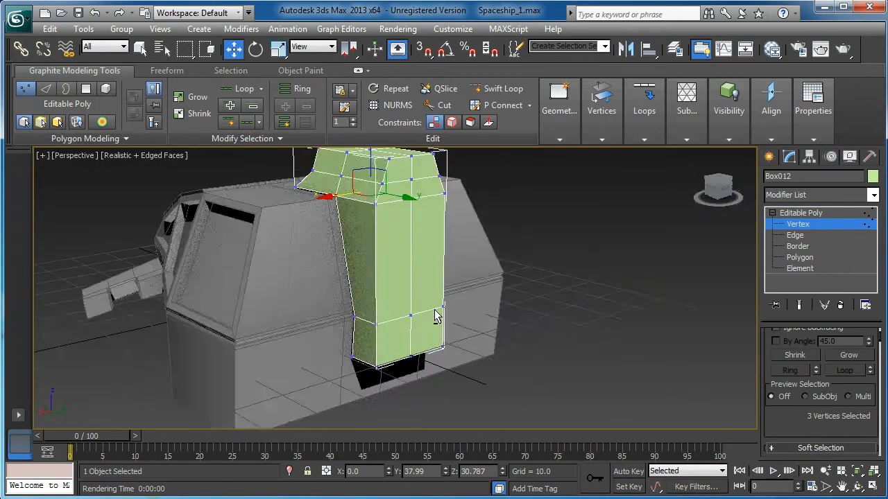
pyautogui.moveTo(437, 316); pyautogui.dragTo(594, 357)
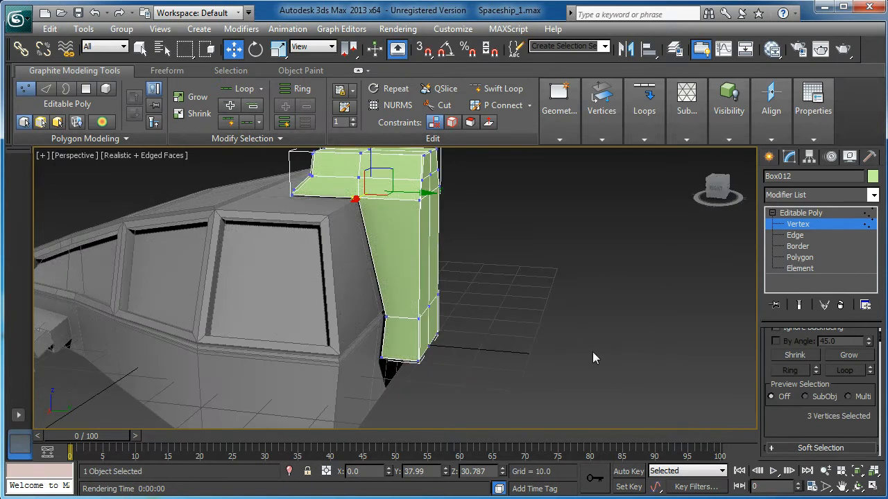
pyautogui.click(799, 257)
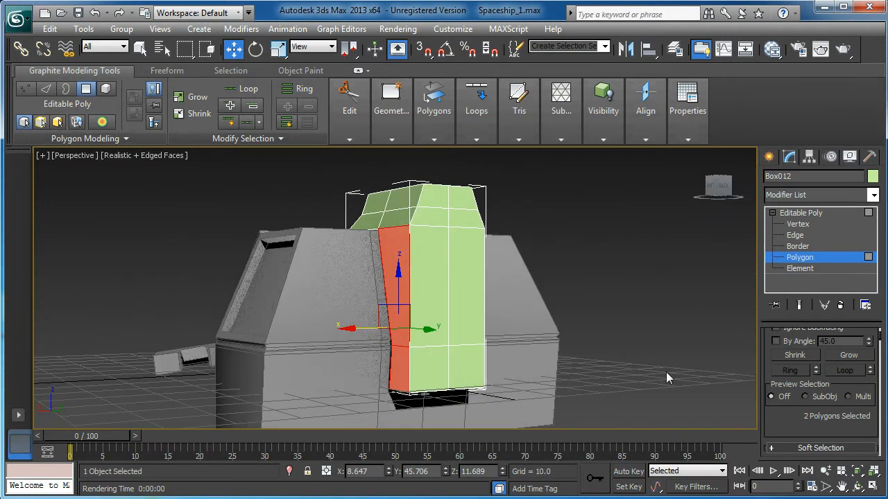
# Extrude the duct's two side faces outward by 10.702 units.
pyautogui.scroll(-3)
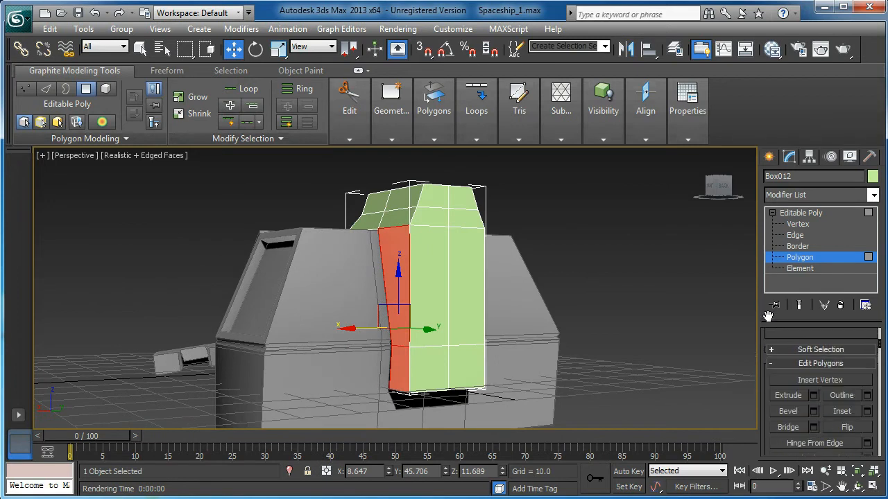
pyautogui.click(788, 394)
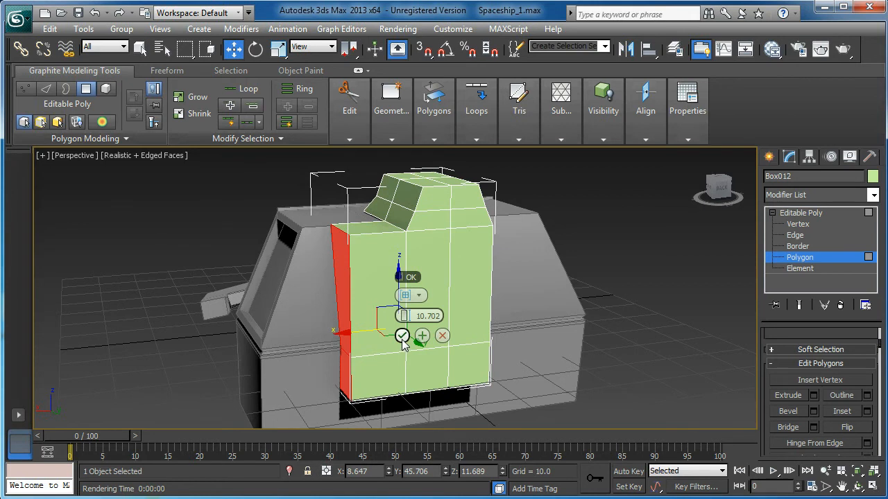
pyautogui.click(402, 336)
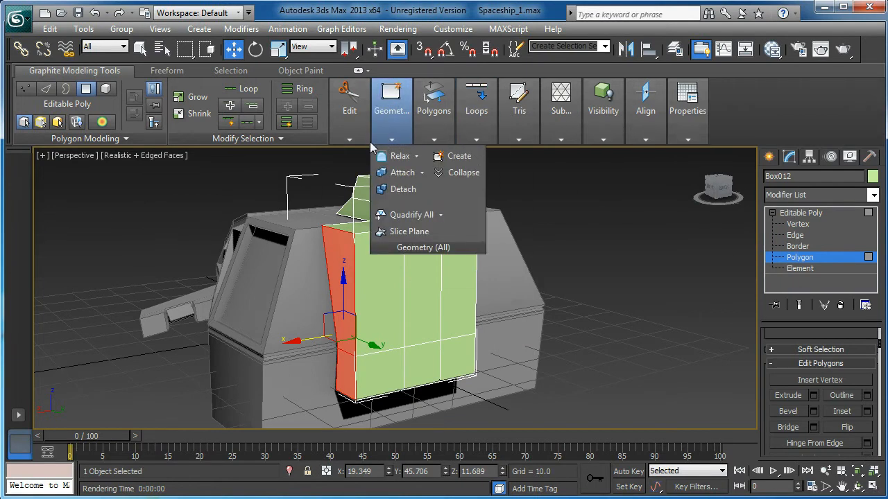
# Add extra edge loops across the duct with SwiftLoop from the Graphite Edit tools.
pyautogui.click(350, 103)
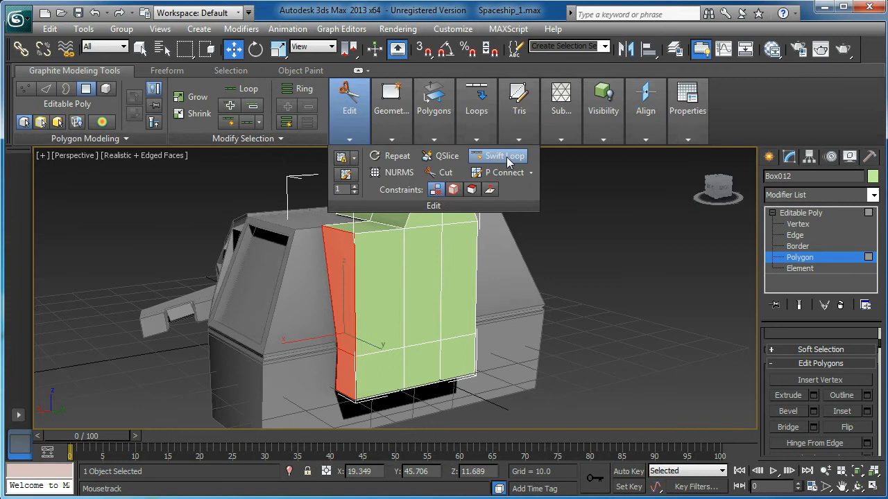
pyautogui.click(498, 155)
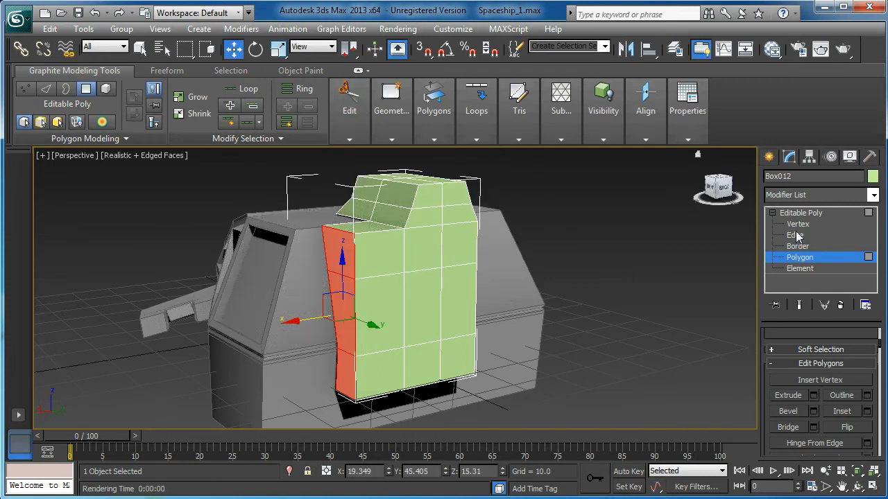
pyautogui.click(797, 225)
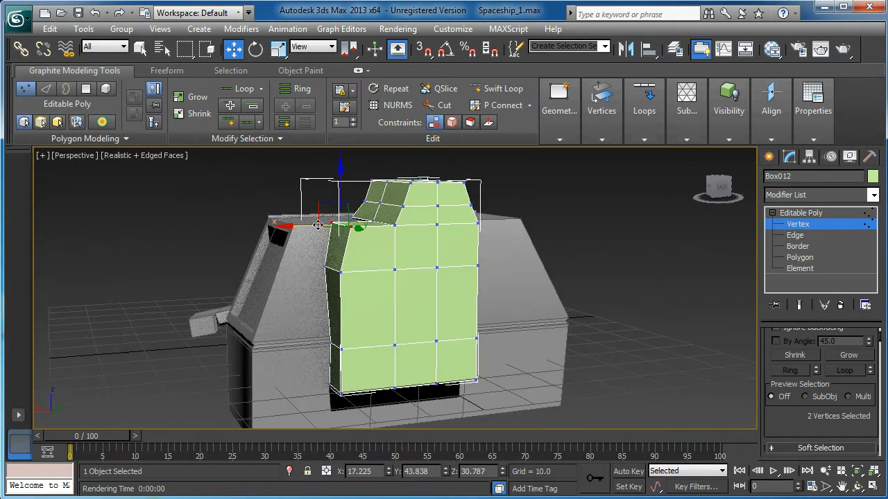
pyautogui.moveTo(506, 106)
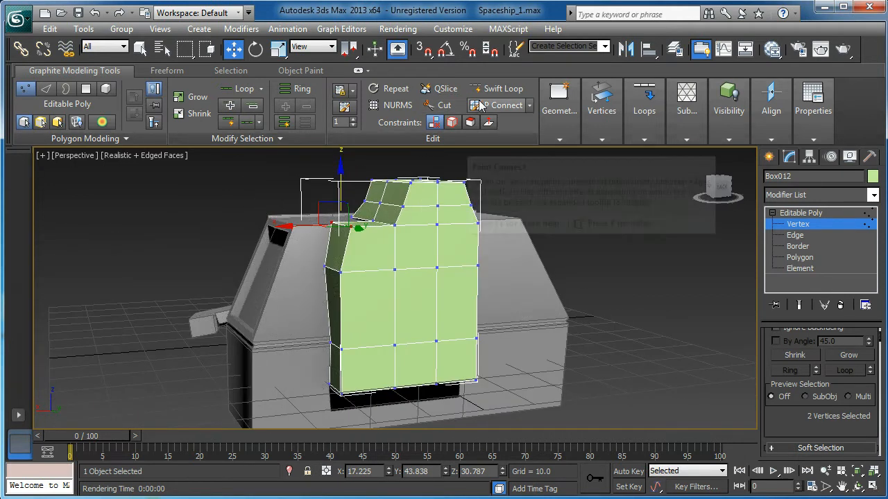
# Join the two upper corner vertices with a Connect edge and reshape the duct's top corner.
pyautogui.click(504, 89)
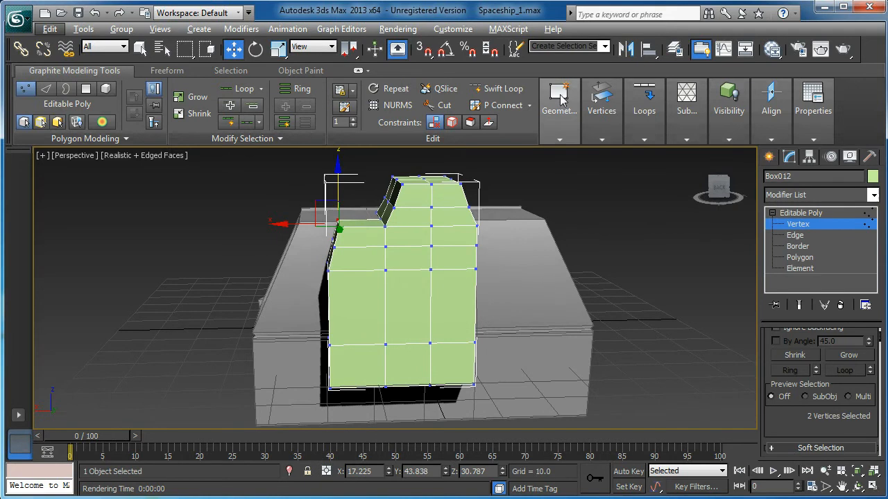
pyautogui.click(502, 89)
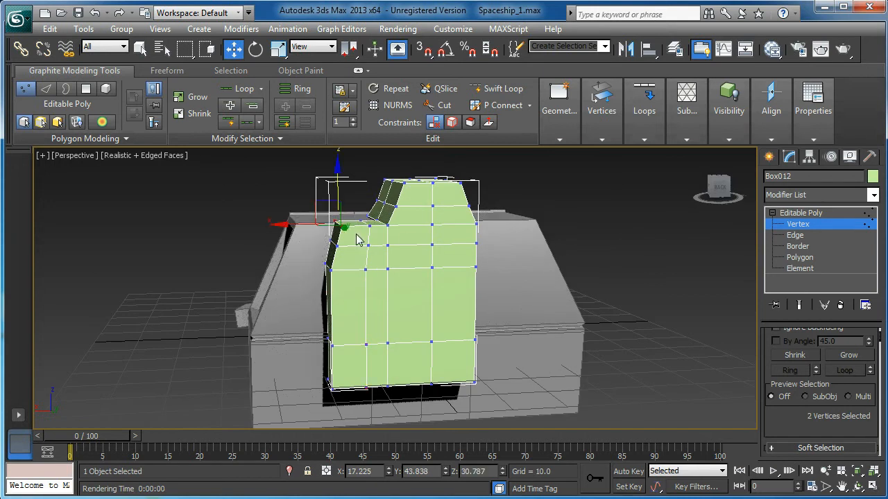
pyautogui.moveTo(344, 229); pyautogui.dragTo(340, 201)
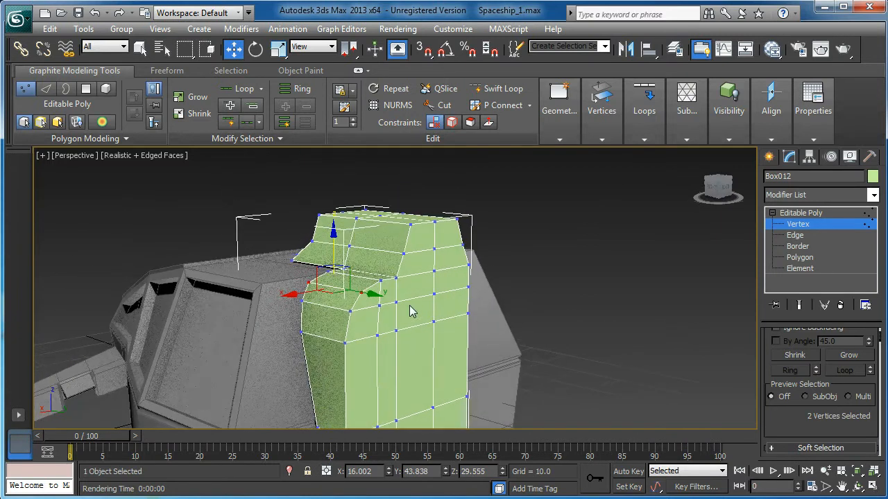
# Add a Symmetry modifier above Editable Poly to mirror the engine block, then return to face editing.
pyautogui.moveTo(409, 312); pyautogui.dragTo(427, 298)
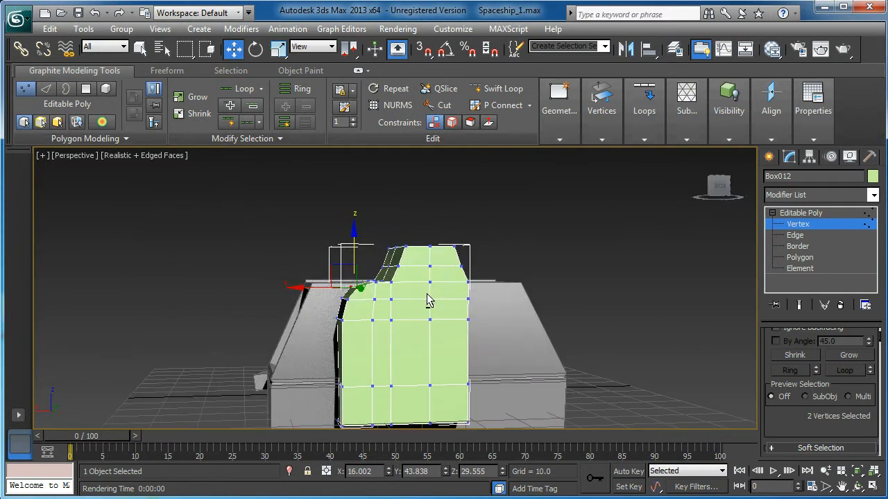
pyautogui.click(799, 256)
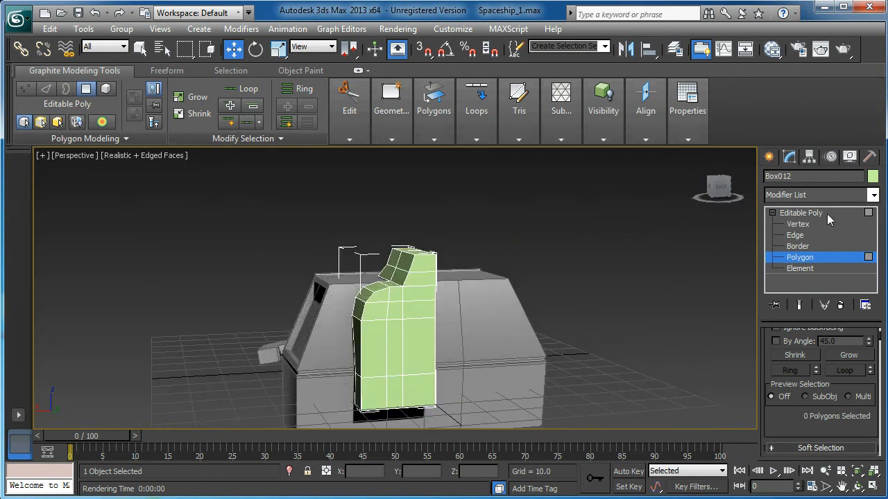
pyautogui.click(873, 194)
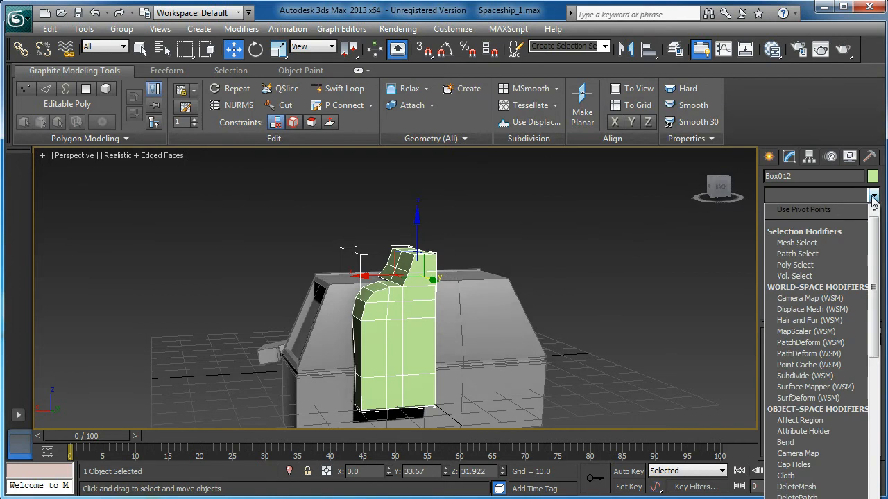
pyautogui.scroll(-3)
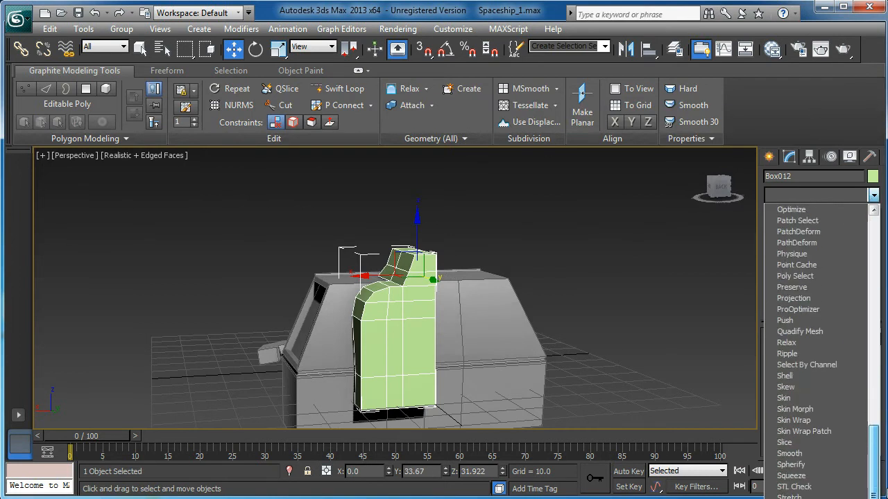
pyautogui.scroll(-3)
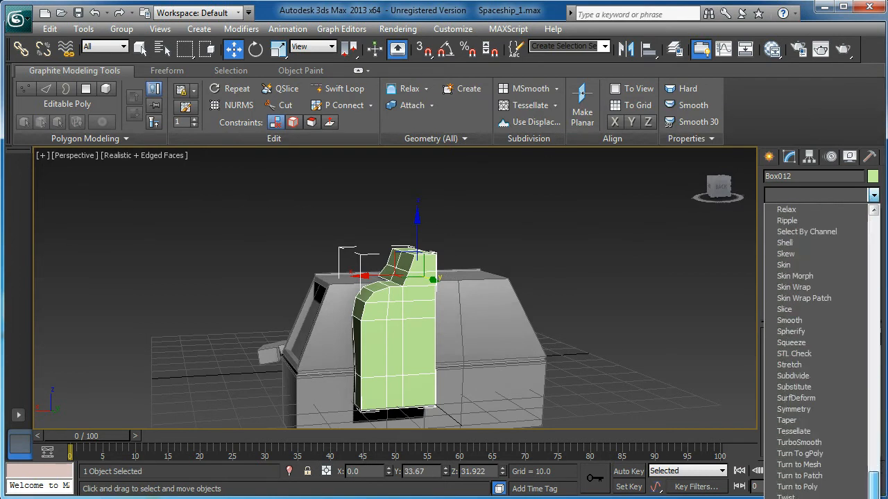
pyautogui.click(793, 408)
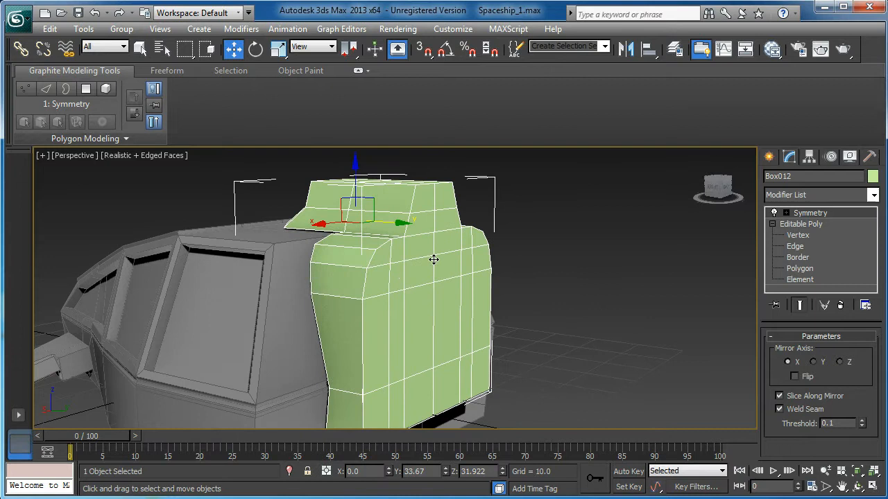
pyautogui.click(799, 269)
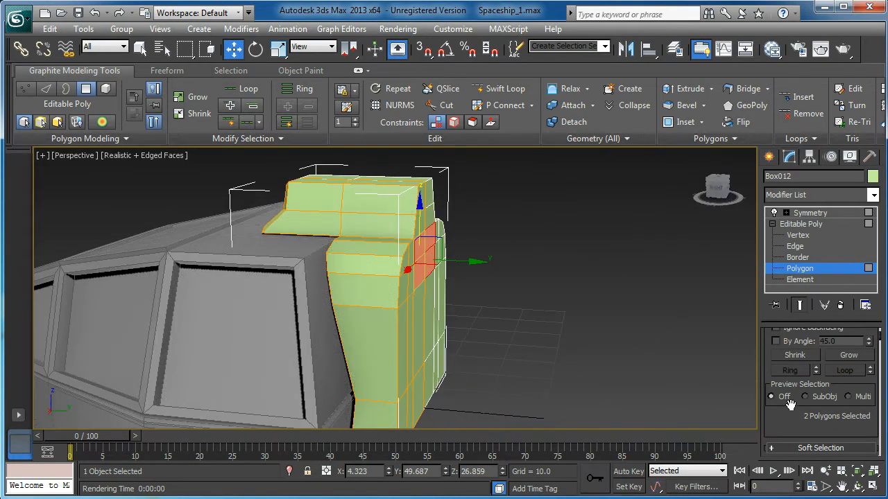
# Extrude the two side faces into a short sideways arm and adjust its end vertices.
pyautogui.scroll(-3)
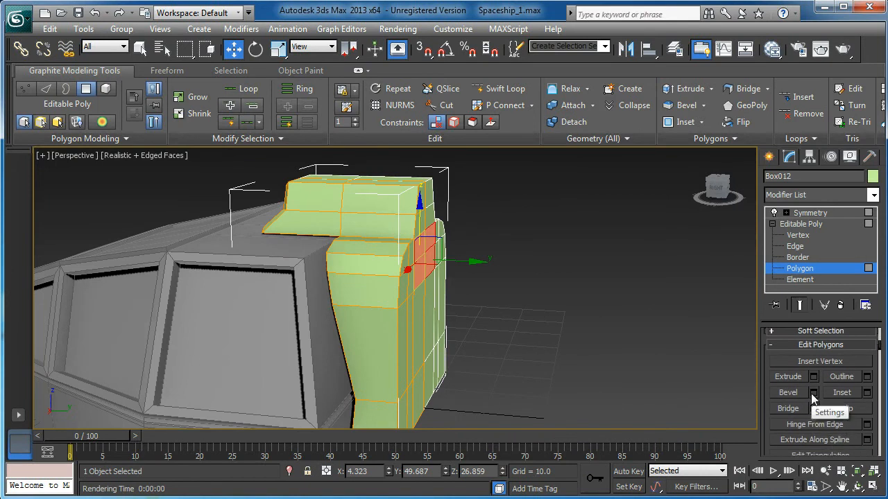
pyautogui.click(813, 391)
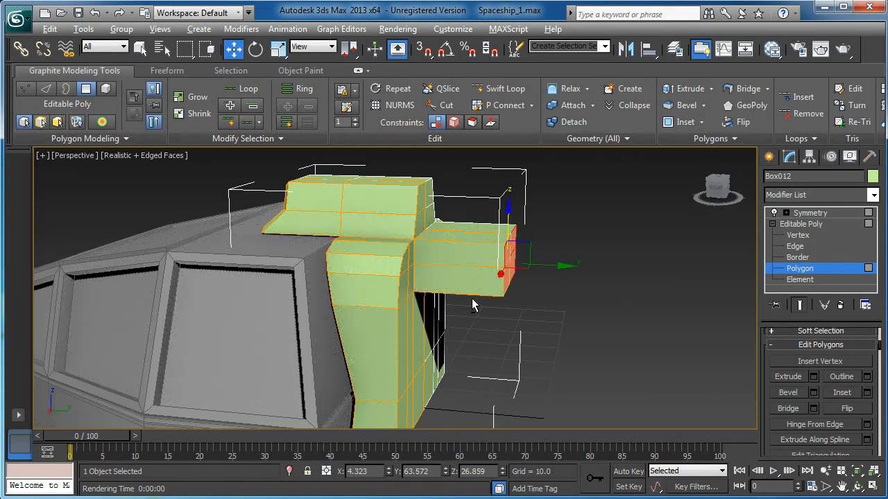
pyautogui.click(798, 236)
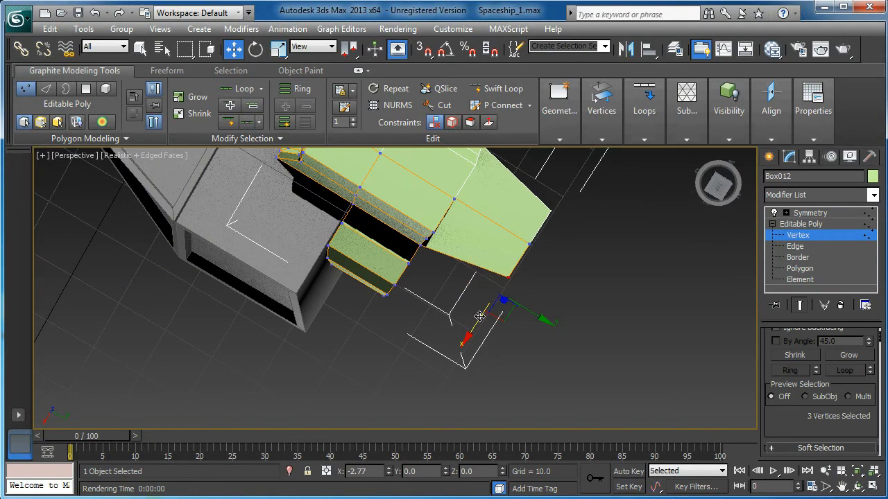
pyautogui.moveTo(480, 316); pyautogui.dragTo(483, 347)
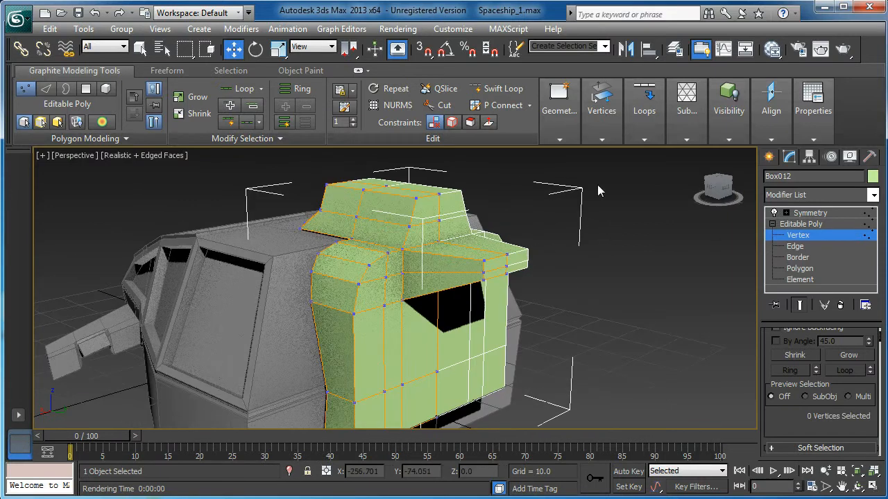
pyautogui.click(799, 269)
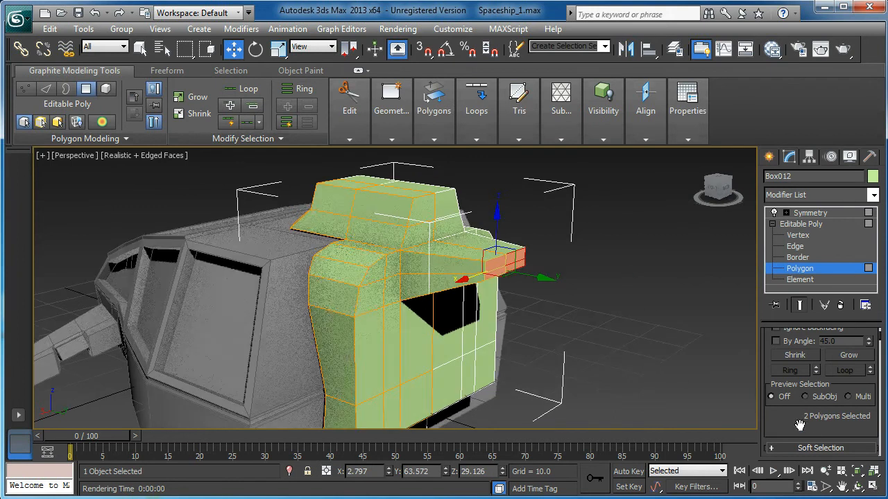
# Extrude the duct's end faces by about 10.5 units to lengthen the arm outward.
pyautogui.click(815, 367)
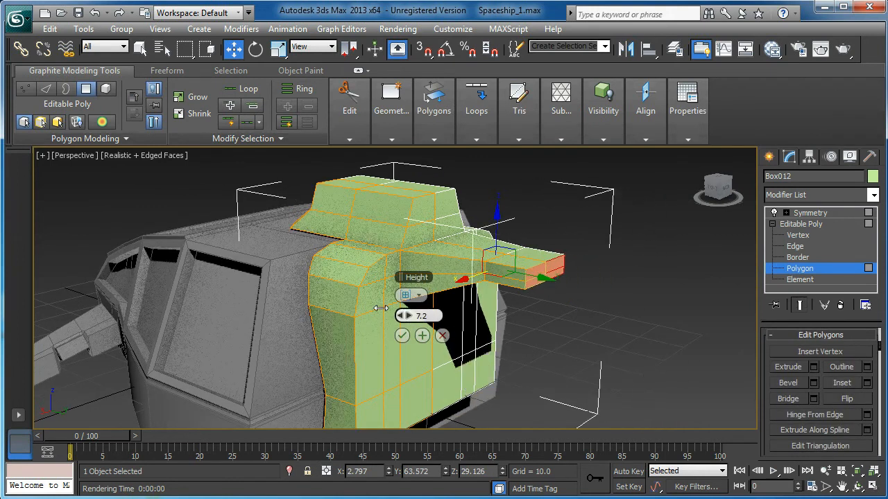
pyautogui.moveTo(405, 316); pyautogui.dragTo(405, 298)
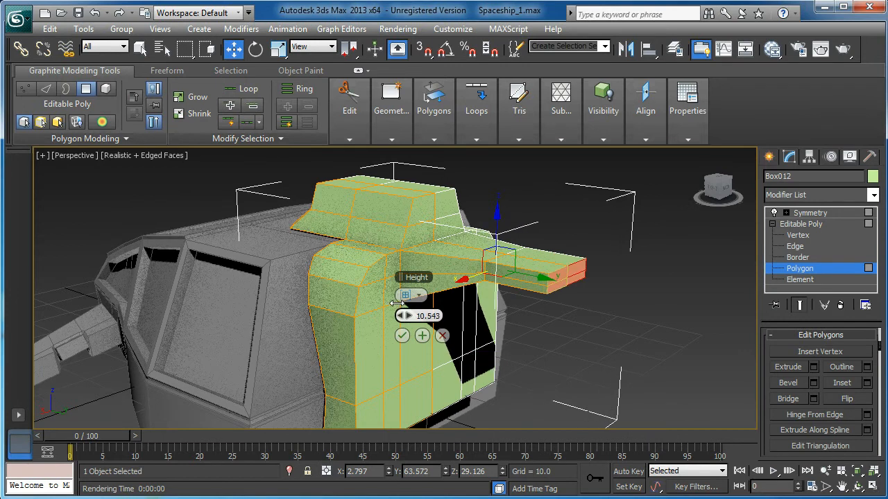
pyautogui.click(422, 335)
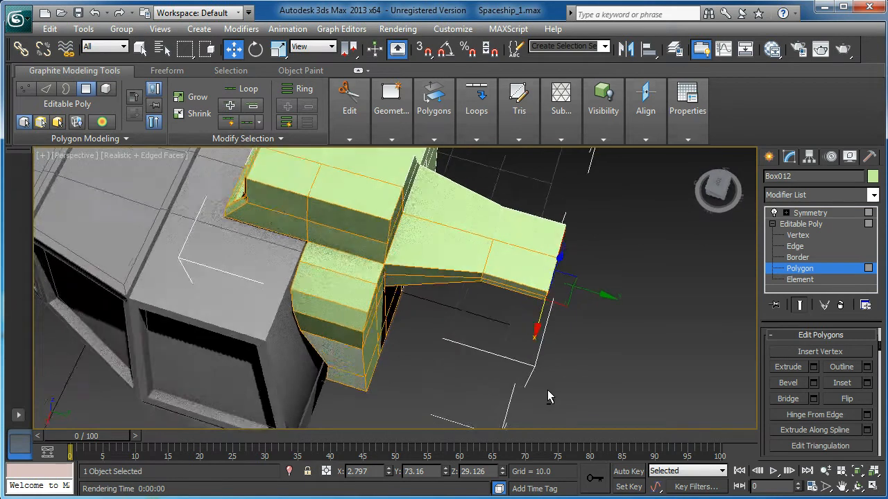
pyautogui.moveTo(548, 395); pyautogui.dragTo(632, 330)
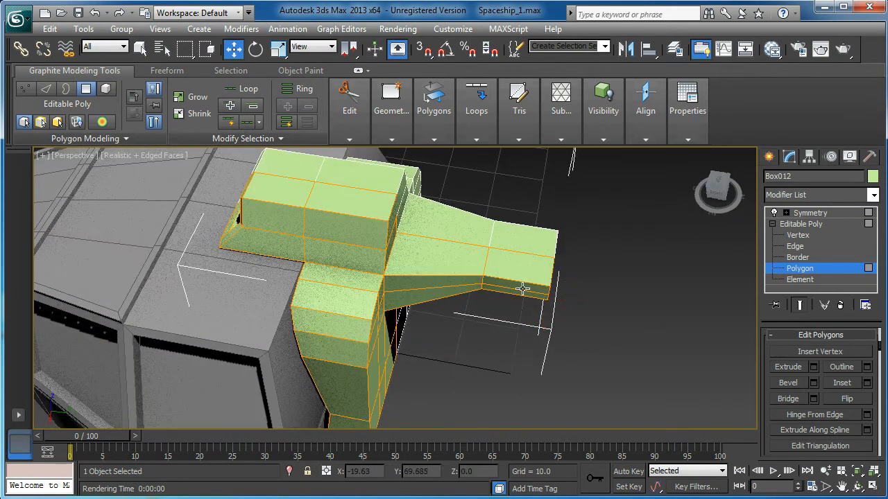
pyautogui.moveTo(525, 287); pyautogui.dragTo(557, 297)
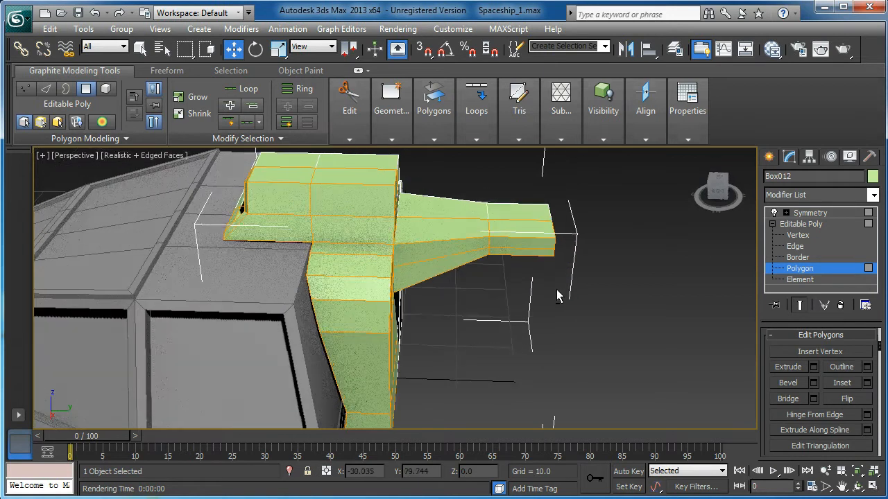
# Check the mirrored Symmetry result, then start another extrusion on the duct's end faces.
pyautogui.click(810, 213)
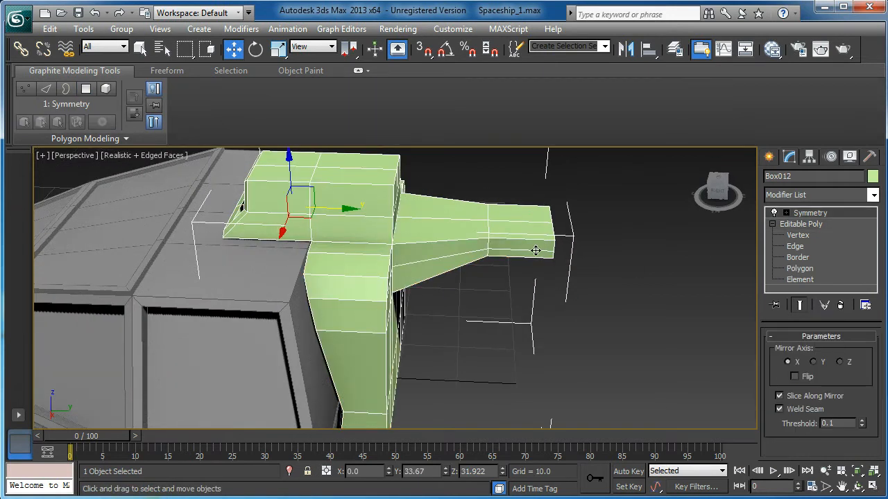
pyautogui.click(799, 269)
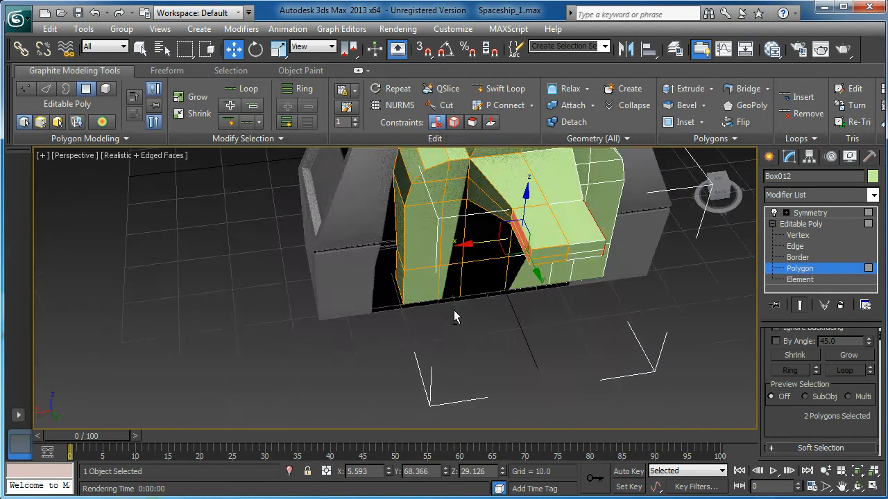
pyautogui.moveTo(456, 317); pyautogui.dragTo(555, 322)
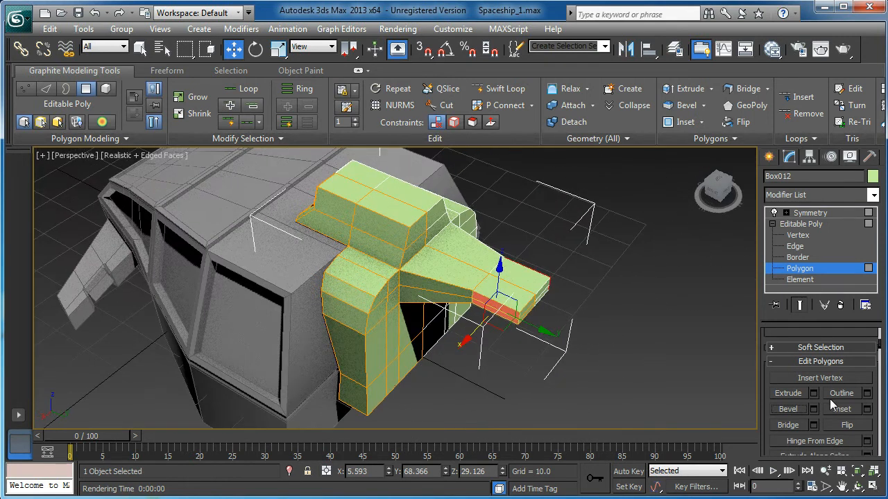
pyautogui.click(807, 394)
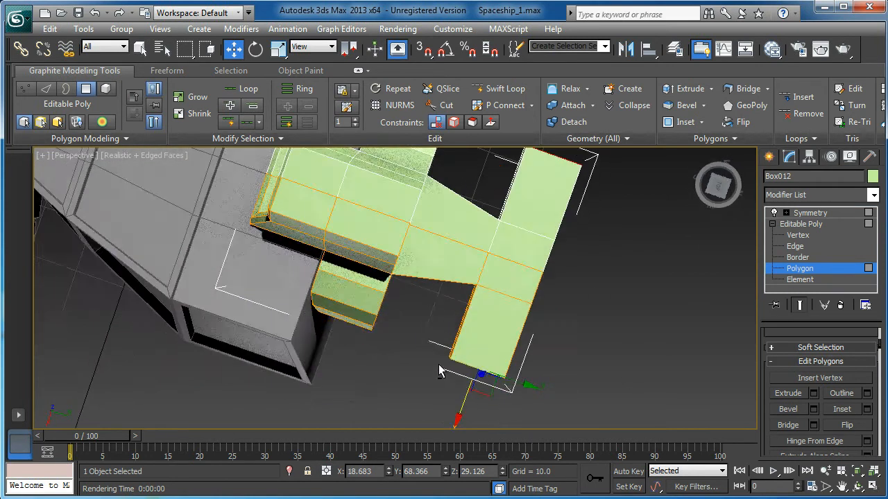
# Confirm the extrusion and pull the duct tip vertices down into a slanted fin.
pyautogui.click(798, 234)
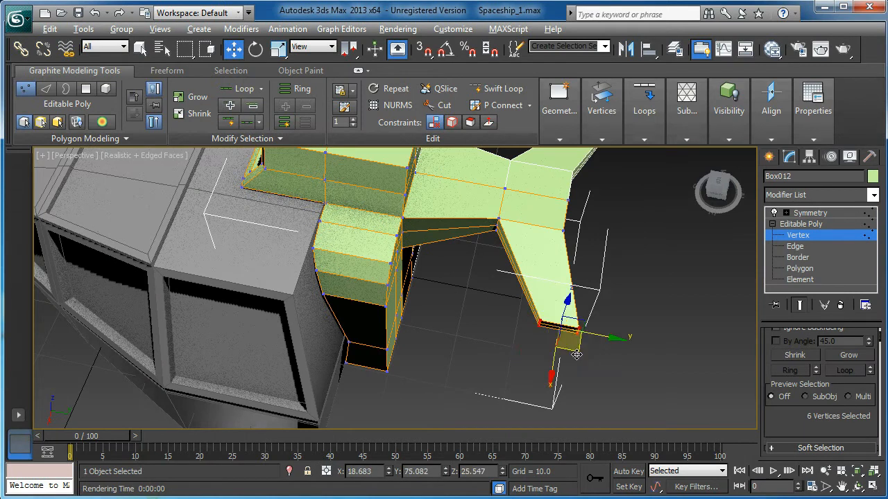
pyautogui.moveTo(575, 354); pyautogui.dragTo(562, 308)
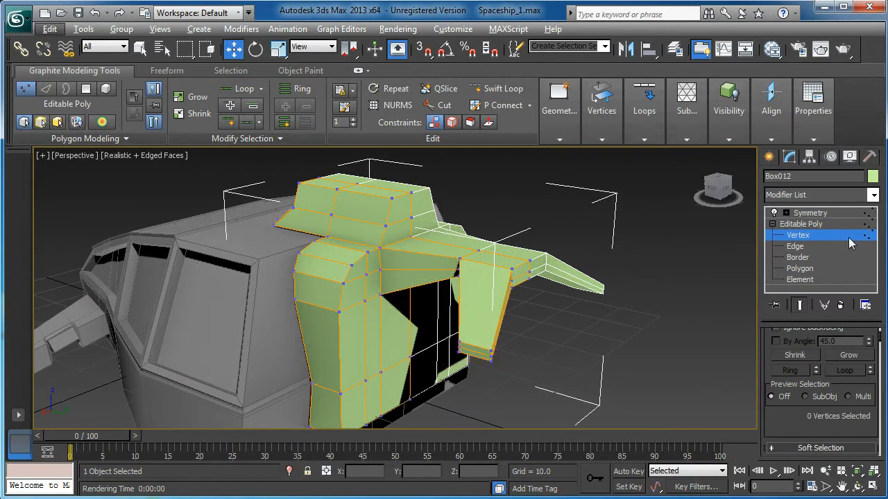
# Extrude the fin's bottom faces further into a foot-like tip.
pyautogui.click(799, 269)
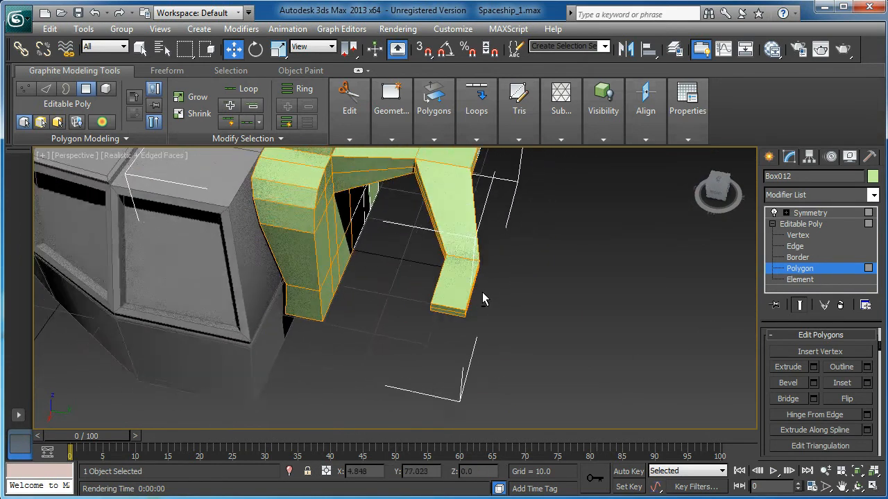
pyautogui.moveTo(485, 298); pyautogui.dragTo(457, 318)
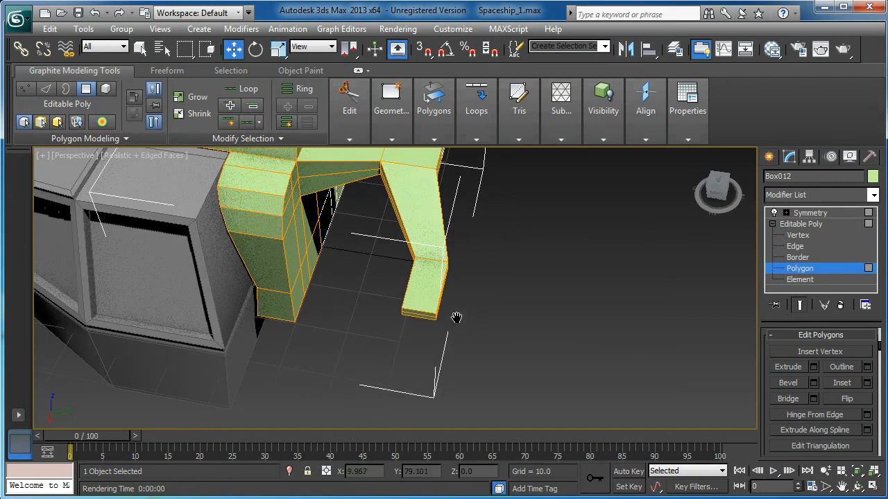
pyautogui.moveTo(457, 318); pyautogui.dragTo(427, 344)
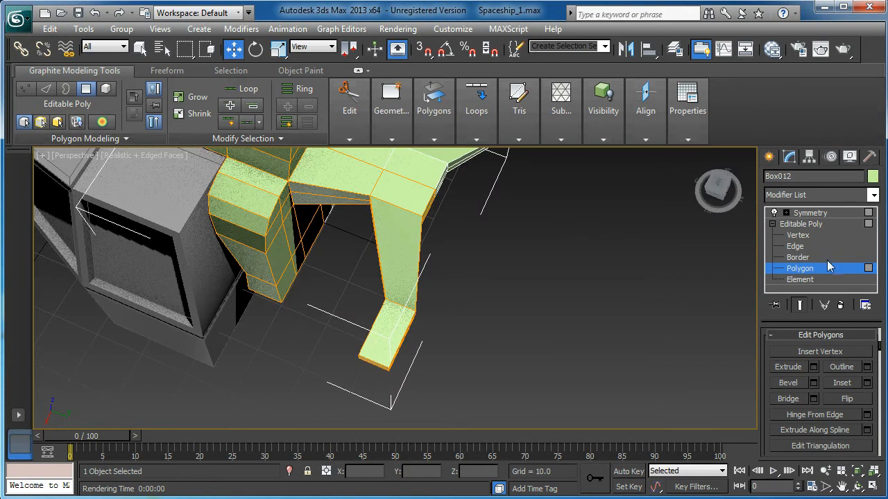
# Move the fin tip vertices to bend the duct end down and taper it to a point.
pyautogui.click(797, 234)
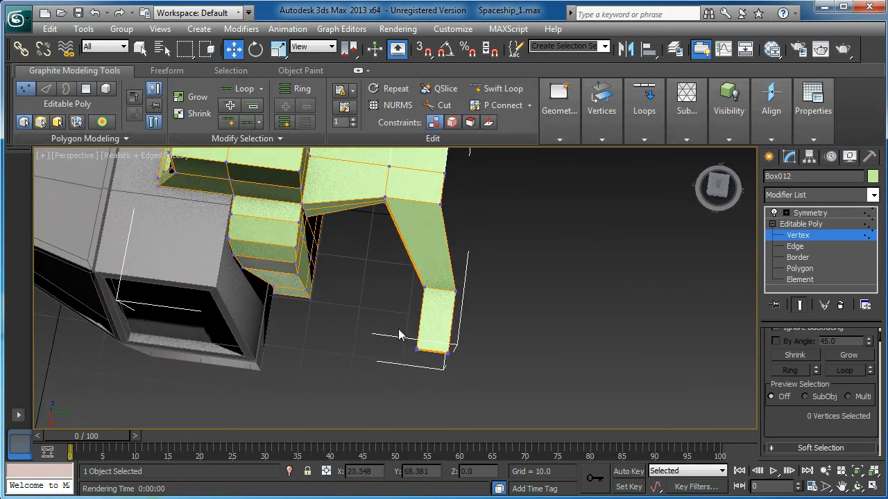
pyautogui.click(427, 345)
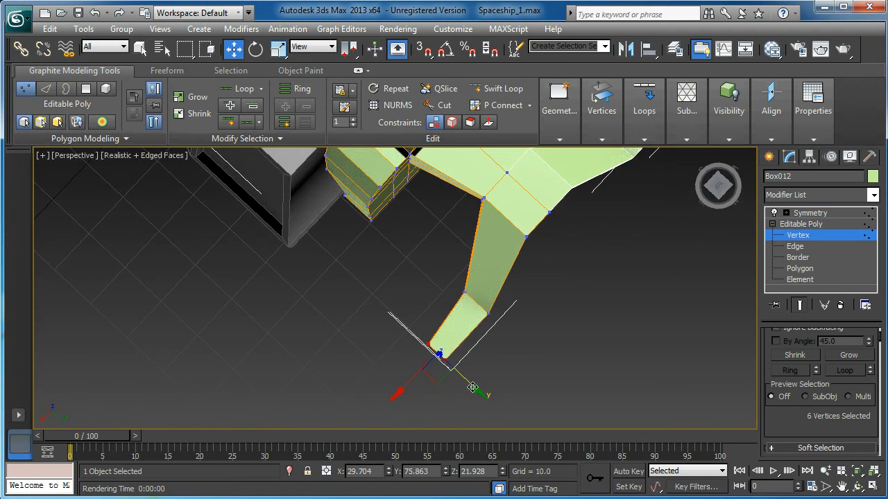
pyautogui.moveTo(472, 386); pyautogui.dragTo(444, 372)
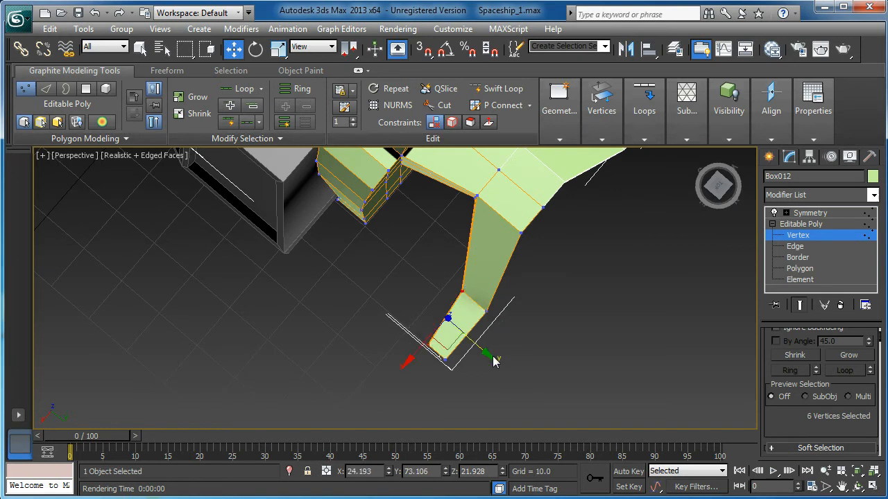
pyautogui.moveTo(485, 354); pyautogui.dragTo(482, 349)
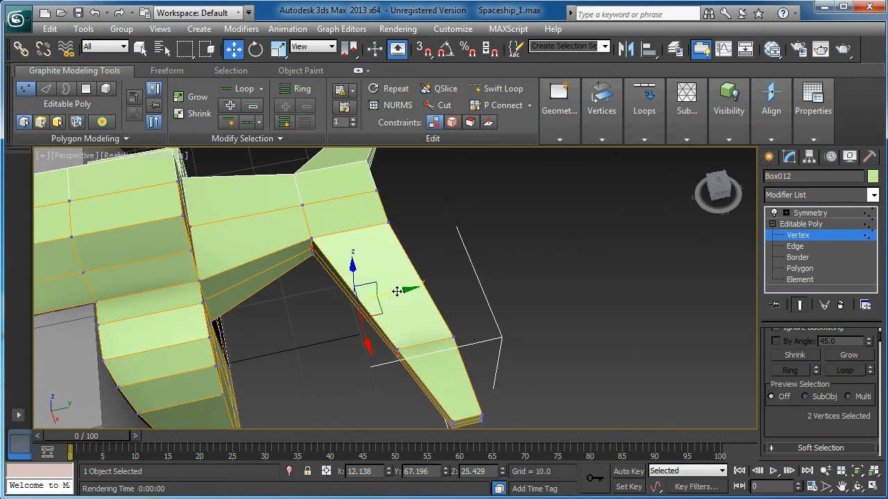
pyautogui.moveTo(397, 292); pyautogui.dragTo(394, 312)
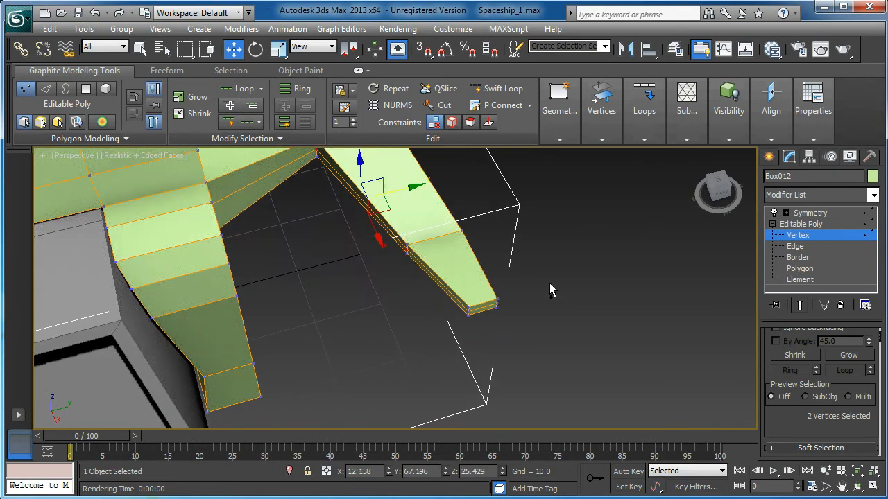
# Shift the fin edge vertices inward and reshape the duct at its bend.
pyautogui.click(469, 311)
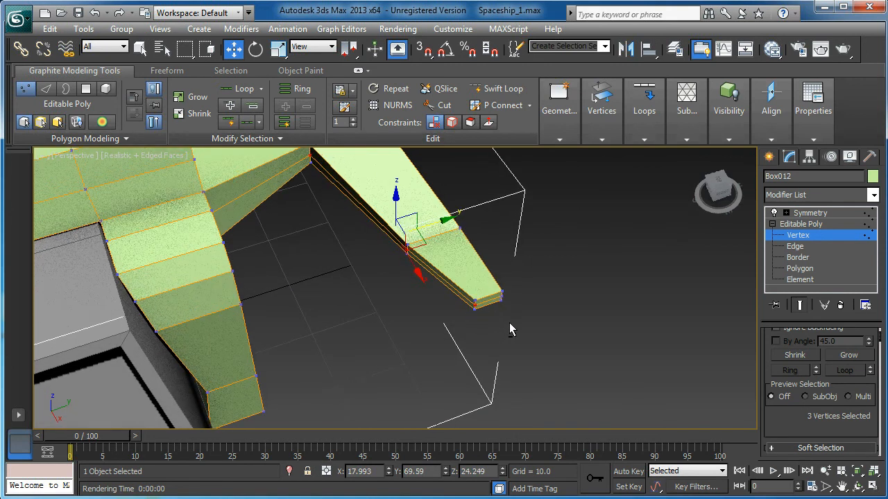
pyautogui.moveTo(450, 220); pyautogui.dragTo(444, 220)
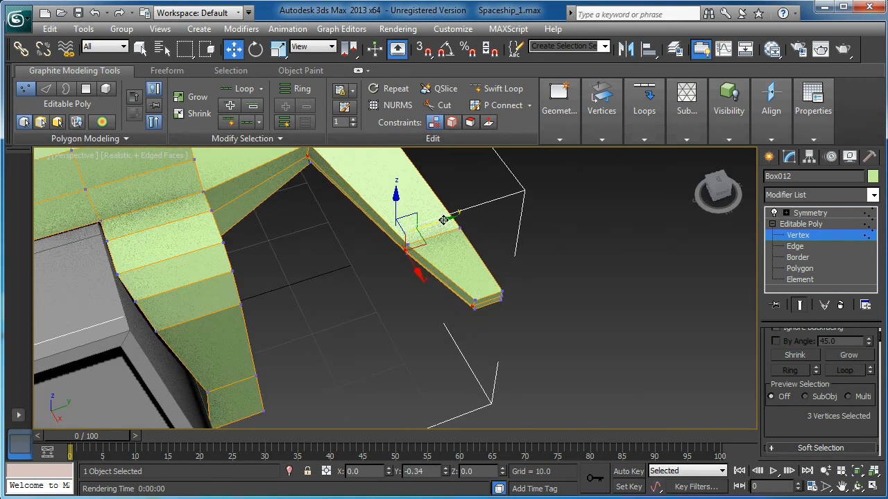
pyautogui.click(472, 307)
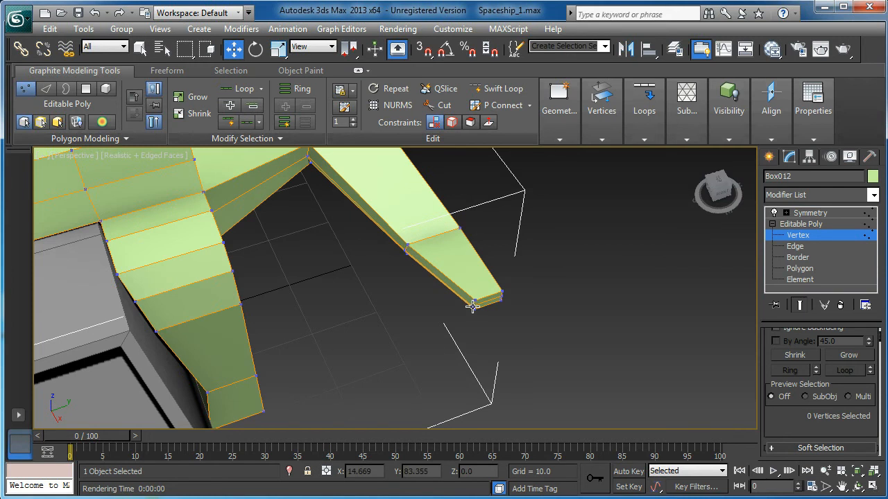
pyautogui.click(472, 308)
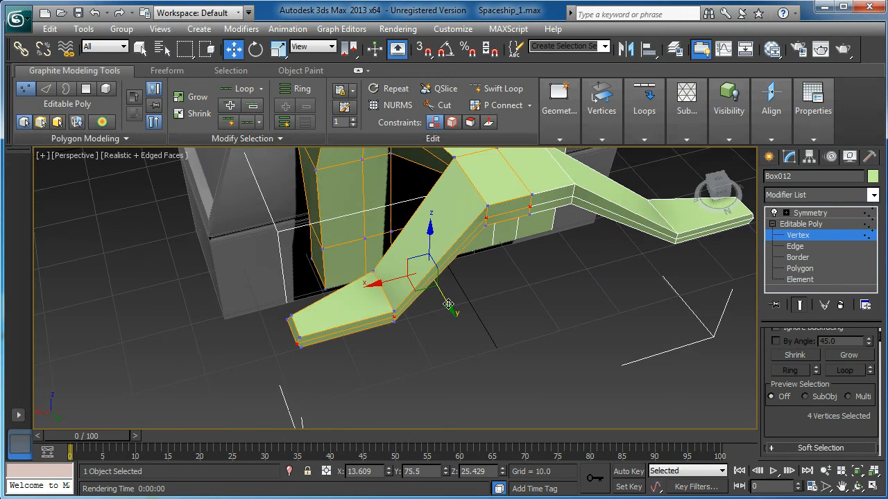
pyautogui.moveTo(446, 305); pyautogui.dragTo(377, 338)
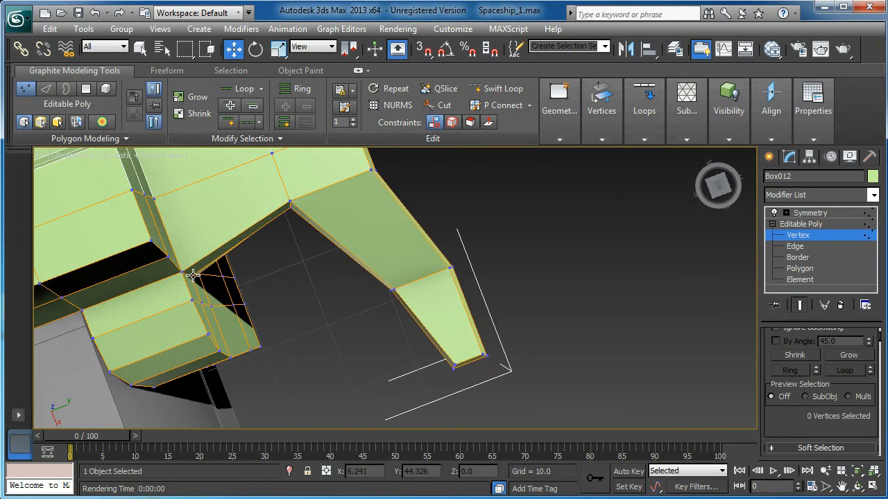
# Nudge the inner corner vertex of the bend to smooth the duct-to-fin joint.
pyautogui.click(178, 276)
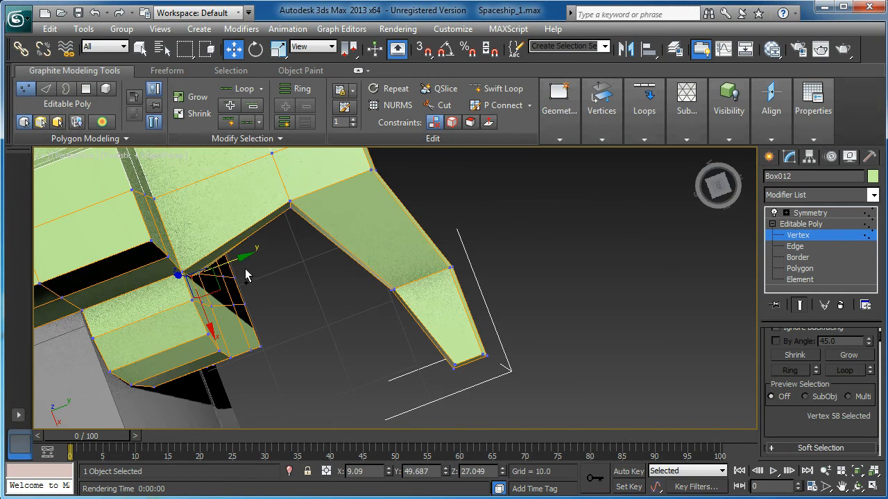
pyautogui.moveTo(247, 275); pyautogui.dragTo(275, 201)
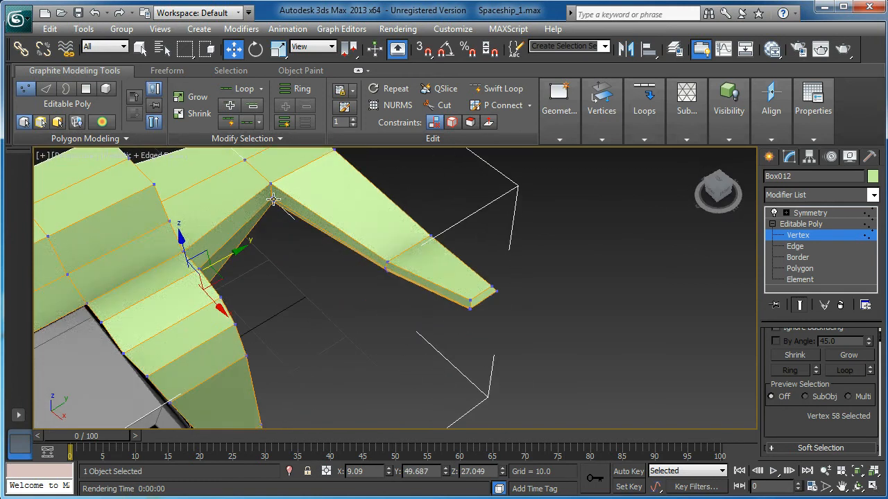
pyautogui.moveTo(275, 201); pyautogui.dragTo(305, 225)
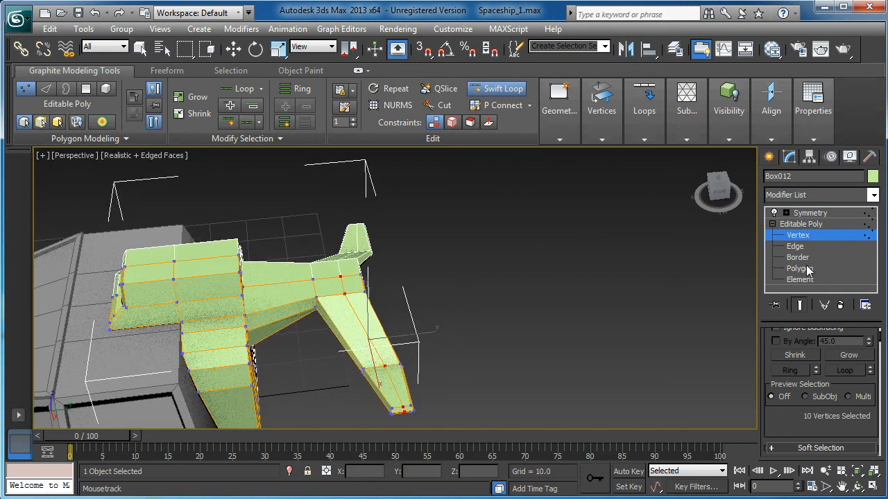
# Extrude the engine block's top face upward into a small vertical tail fin.
pyautogui.click(800, 269)
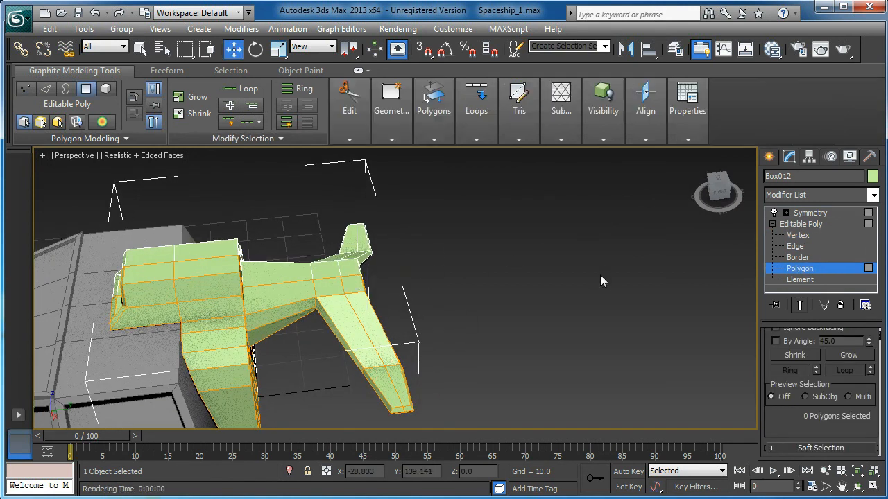
pyautogui.click(353, 280)
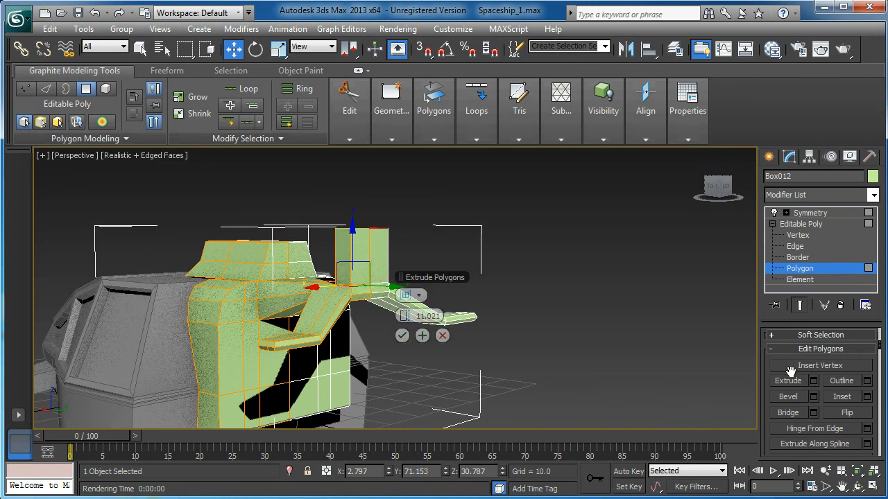
pyautogui.click(403, 334)
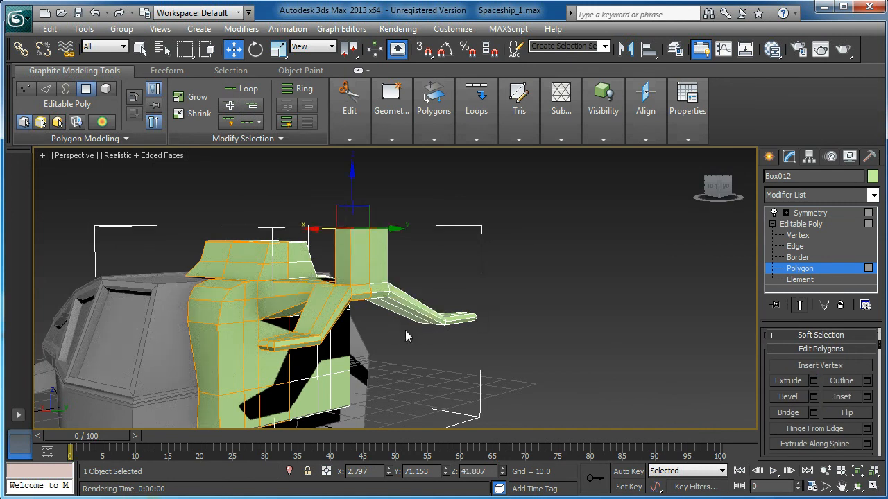
pyautogui.click(797, 236)
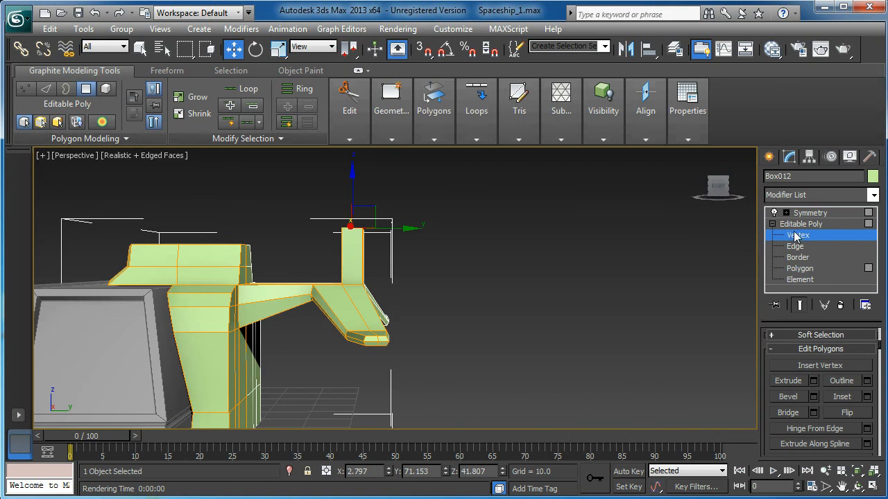
pyautogui.click(796, 236)
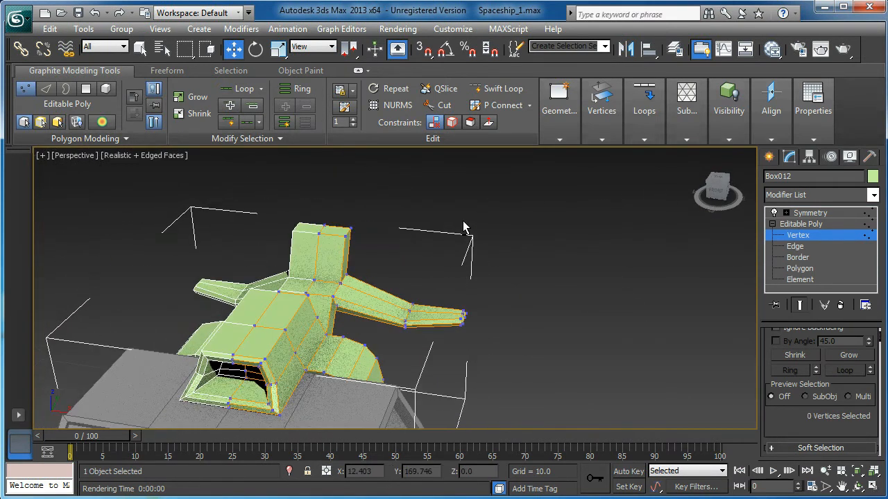
# Sweep the tail fin's top vertices backward along Y to slant the fin.
pyautogui.click(347, 236)
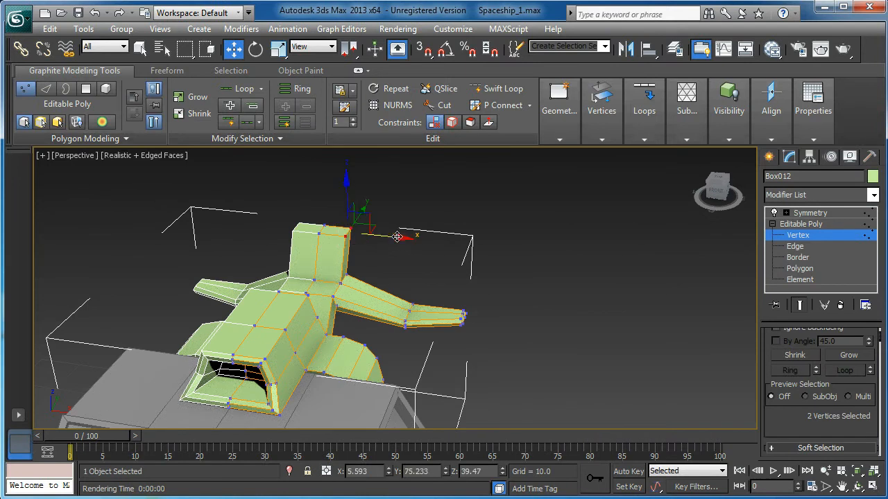
pyautogui.moveTo(395, 236); pyautogui.dragTo(395, 229)
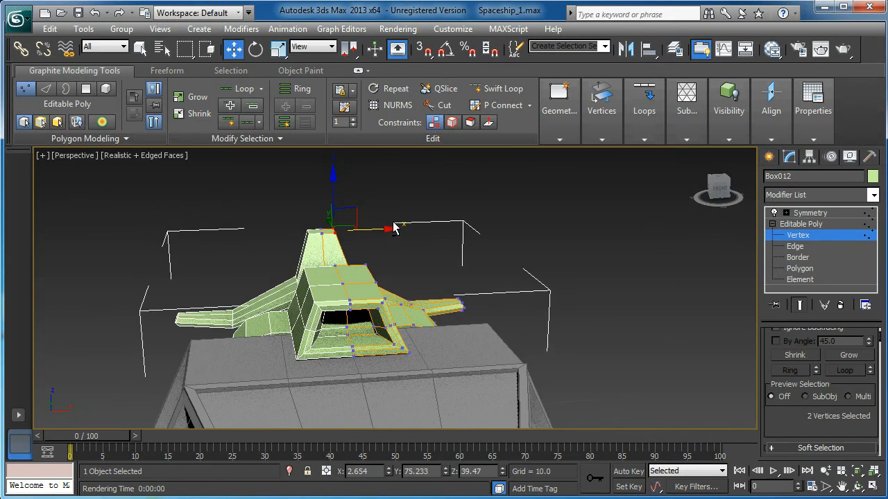
pyautogui.moveTo(333, 222); pyautogui.dragTo(321, 175)
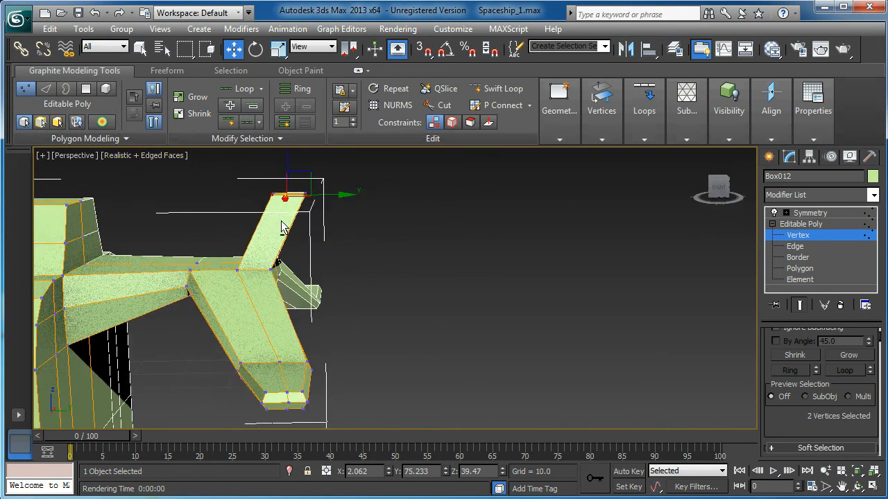
# Deselect the engine block and orbit to inspect the finished winged silhouette.
pyautogui.moveTo(284, 197); pyautogui.dragTo(326, 196)
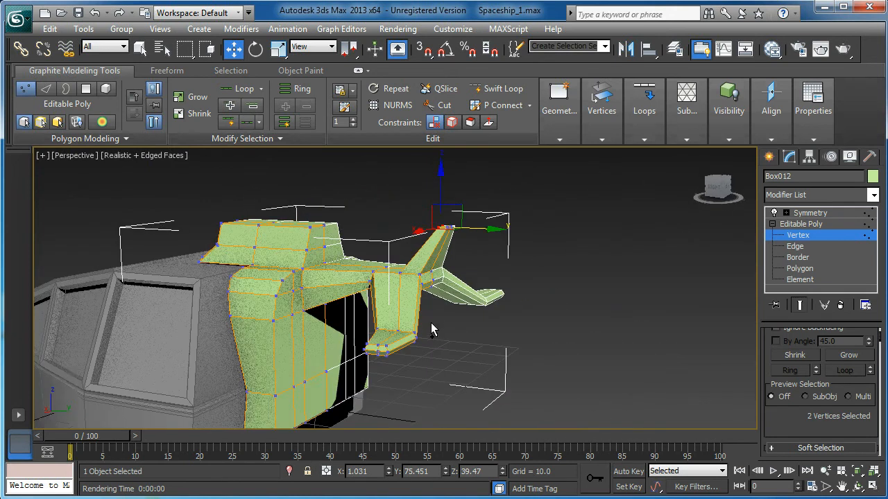
pyautogui.moveTo(433, 330); pyautogui.dragTo(288, 330)
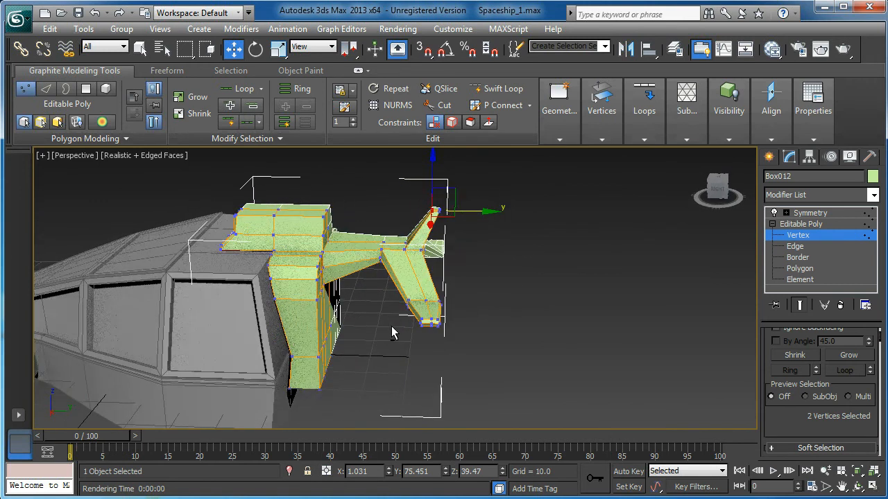
pyautogui.moveTo(391, 333); pyautogui.dragTo(374, 313)
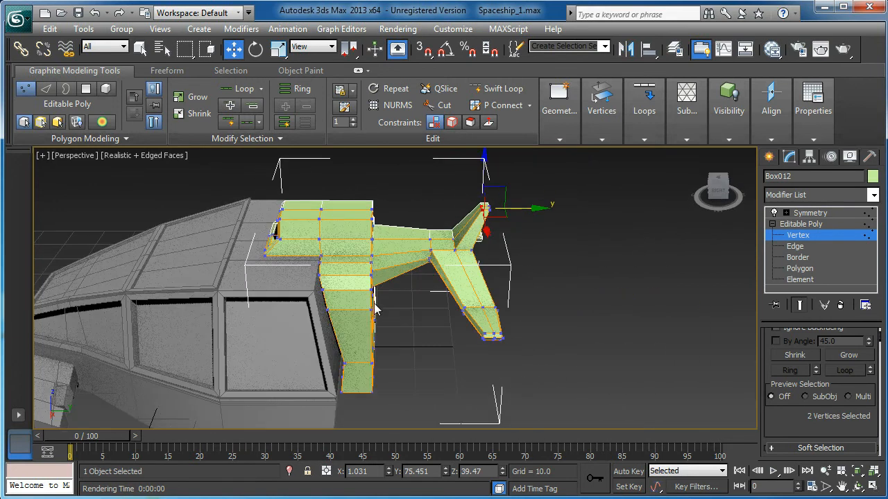
pyautogui.click(810, 213)
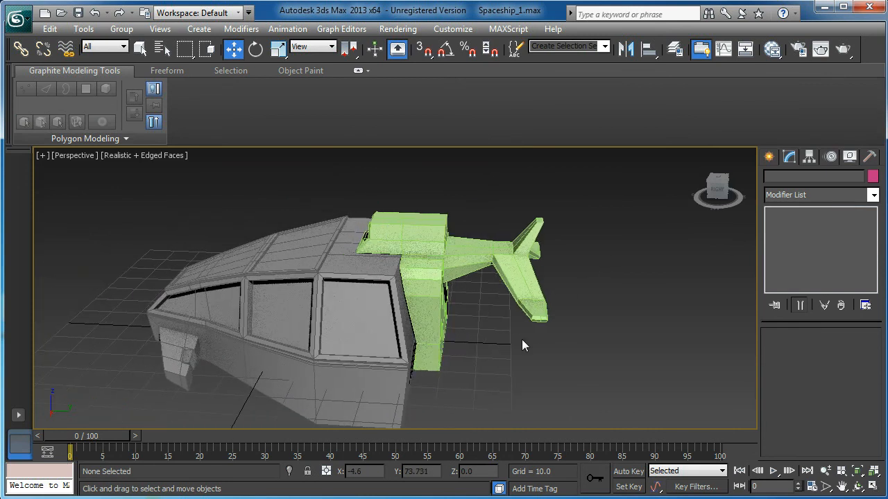
pyautogui.moveTo(524, 345); pyautogui.dragTo(489, 333)
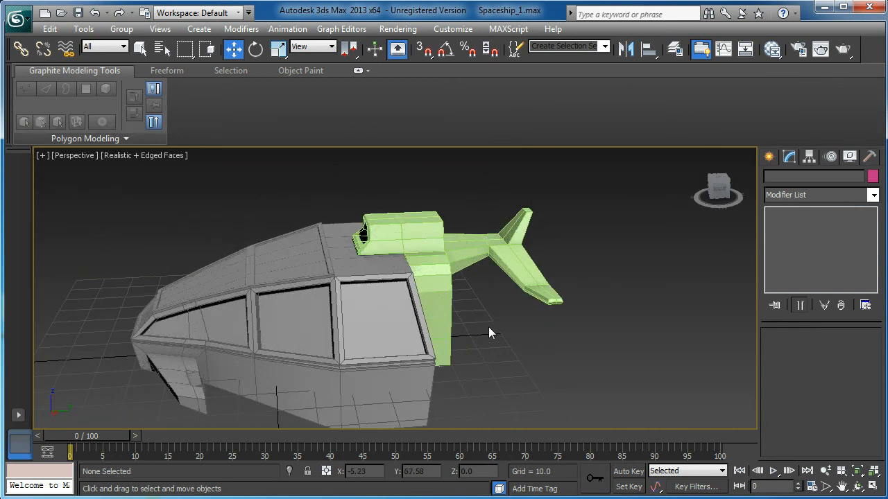